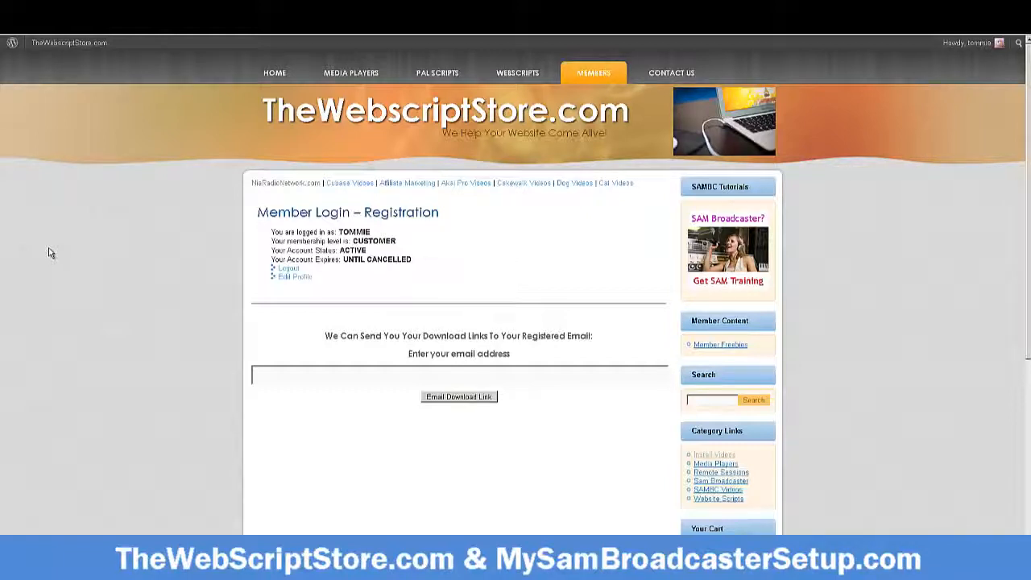
pyautogui.moveTo(803, 256)
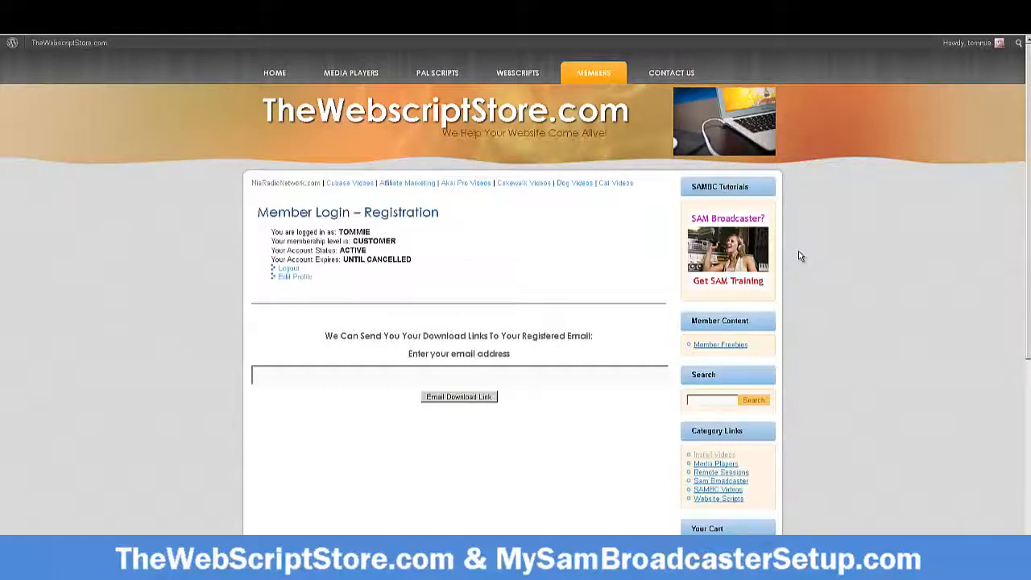
pyautogui.moveTo(933, 341)
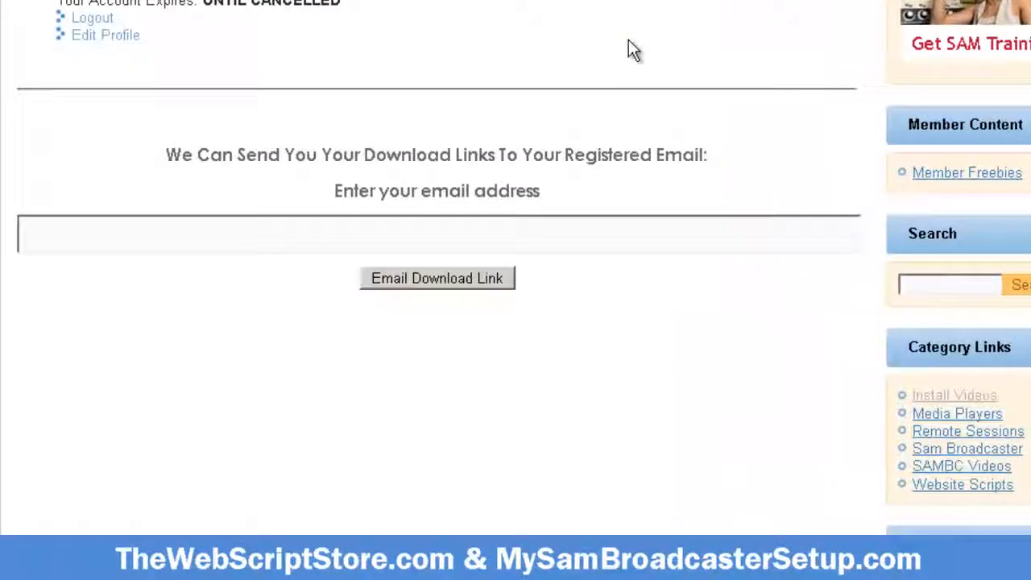
pyautogui.moveTo(415, 268)
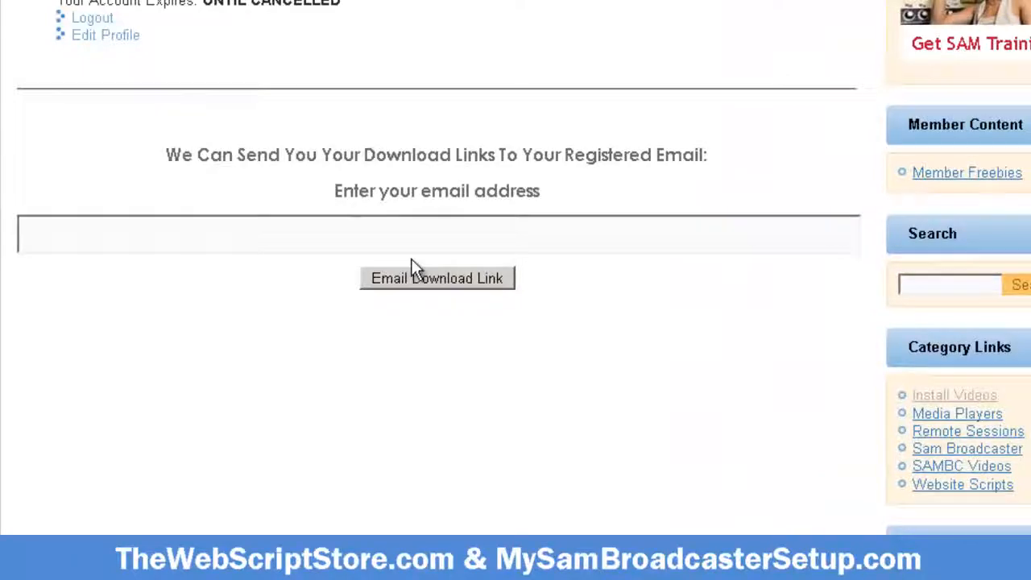
pyautogui.moveTo(560, 98)
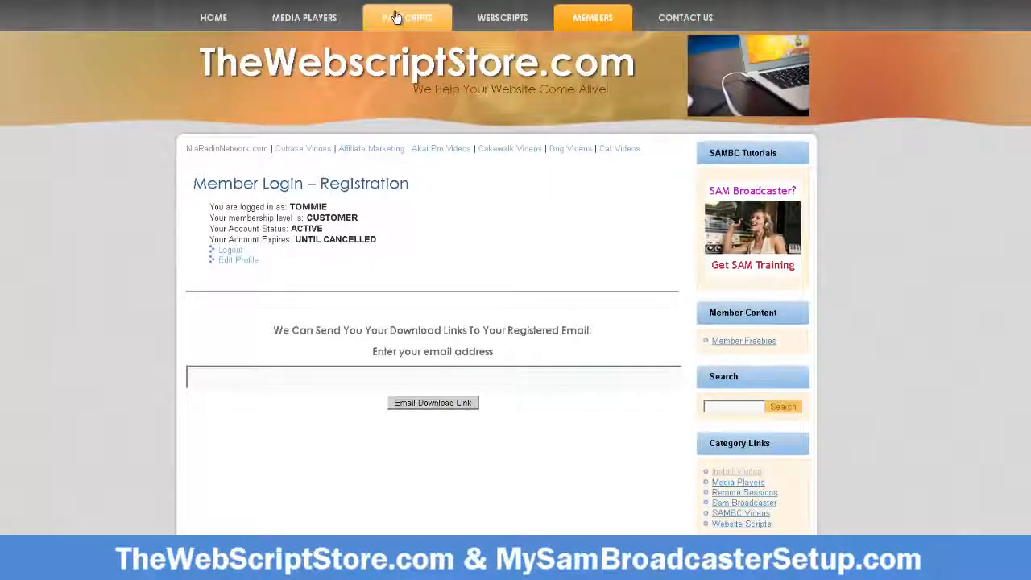
# Locate the free Jingle Over Song Intro PAL in the PAL Scripts catalog and highlight its description
pyautogui.click(406, 16)
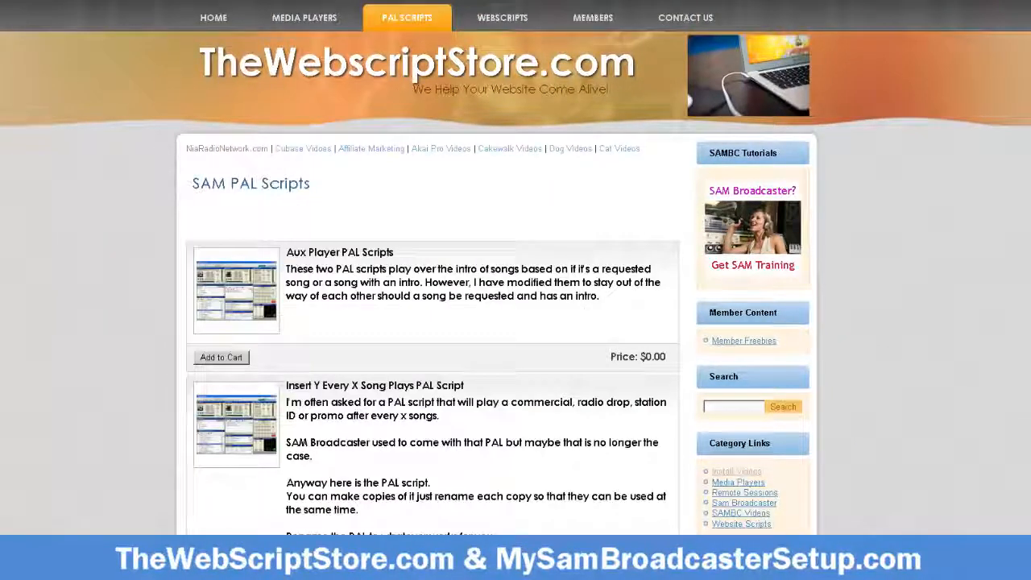
pyautogui.scroll(-3)
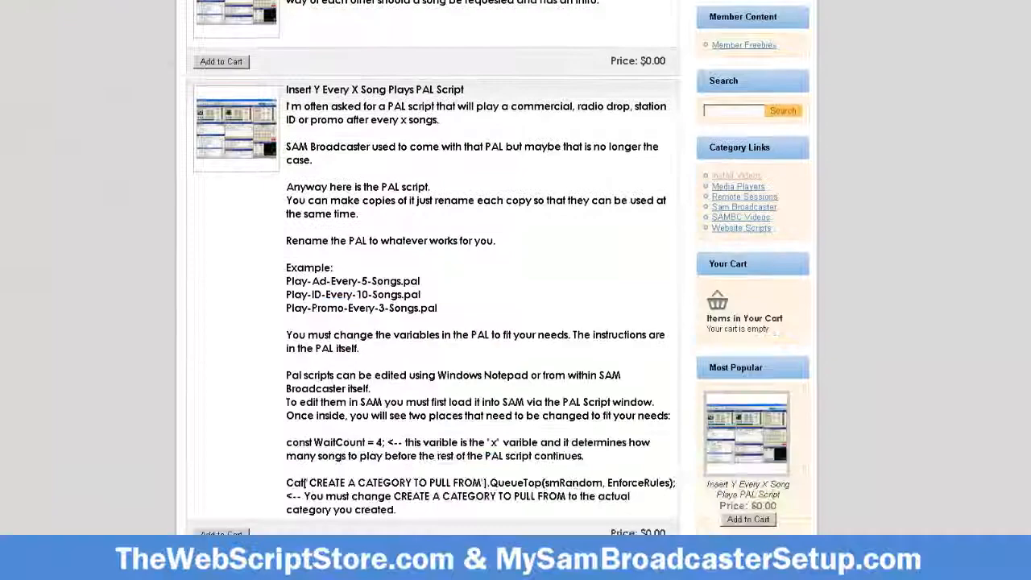
pyautogui.scroll(-3)
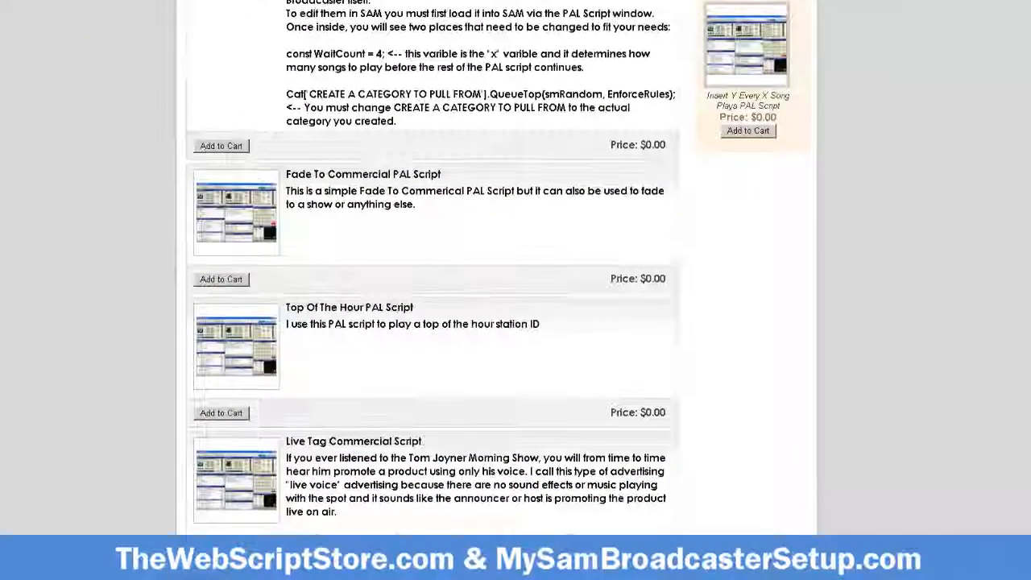
pyautogui.scroll(-3)
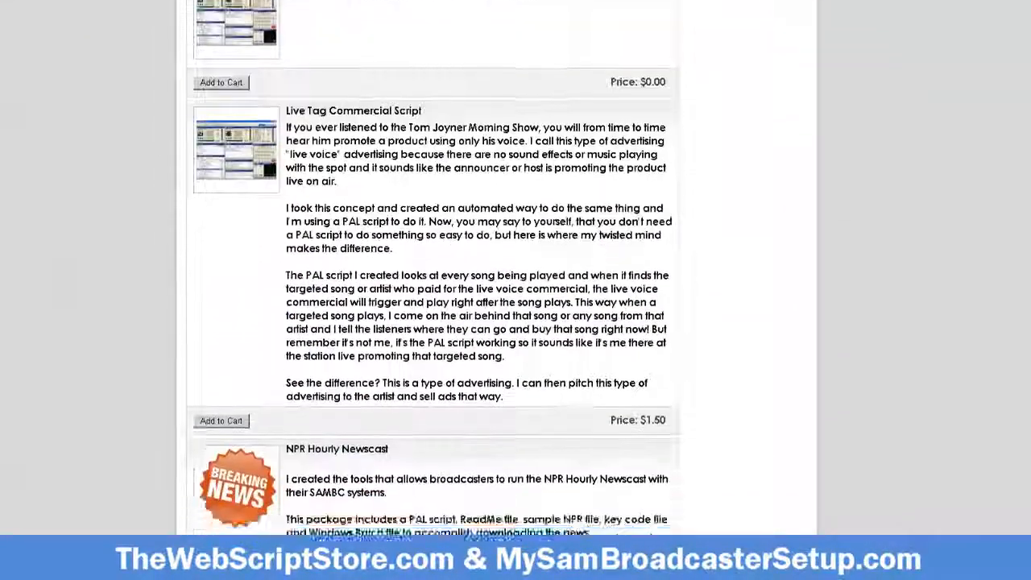
pyautogui.scroll(-3)
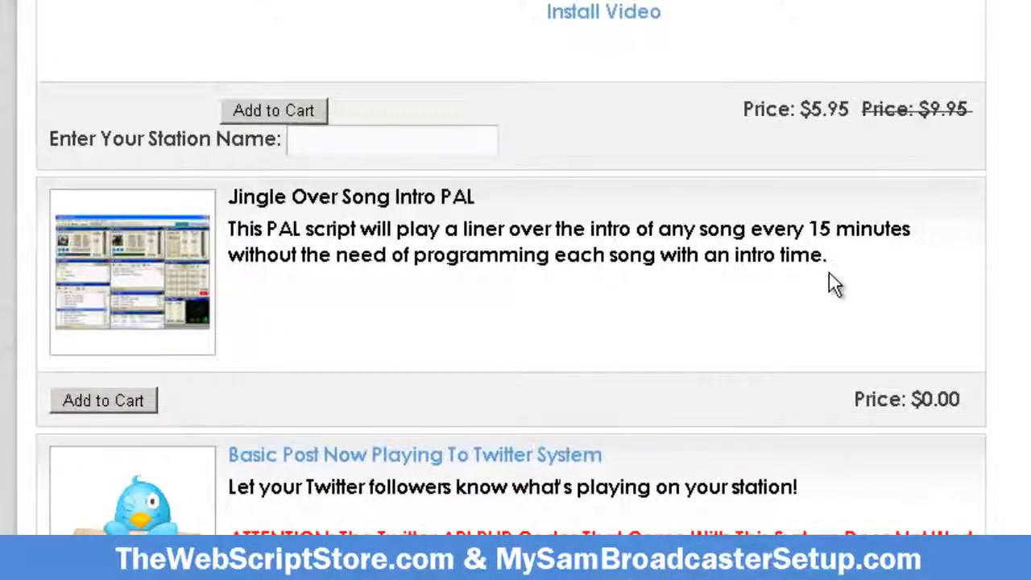
pyautogui.moveTo(229, 229); pyautogui.dragTo(826, 254)
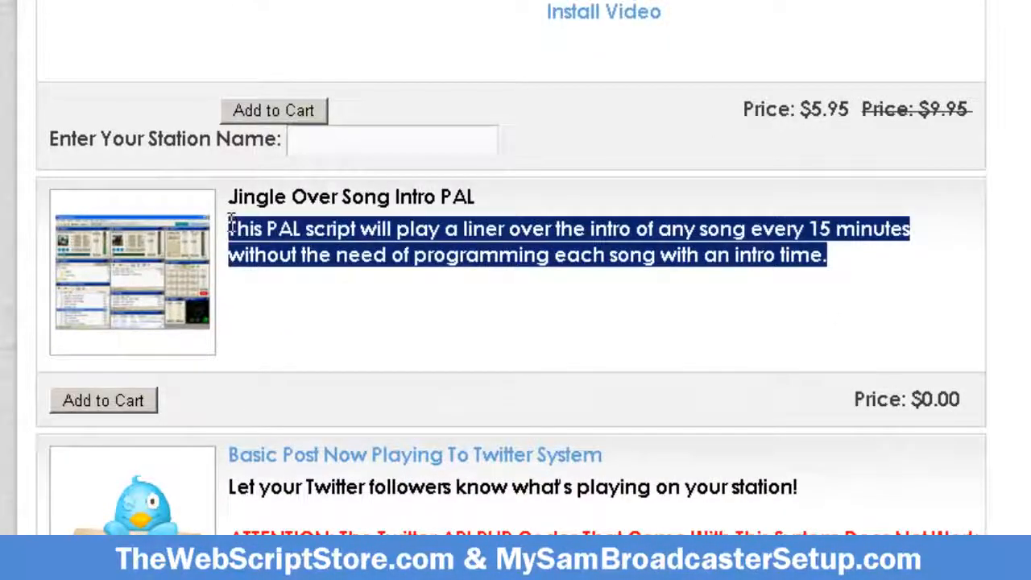
pyautogui.moveTo(344, 303)
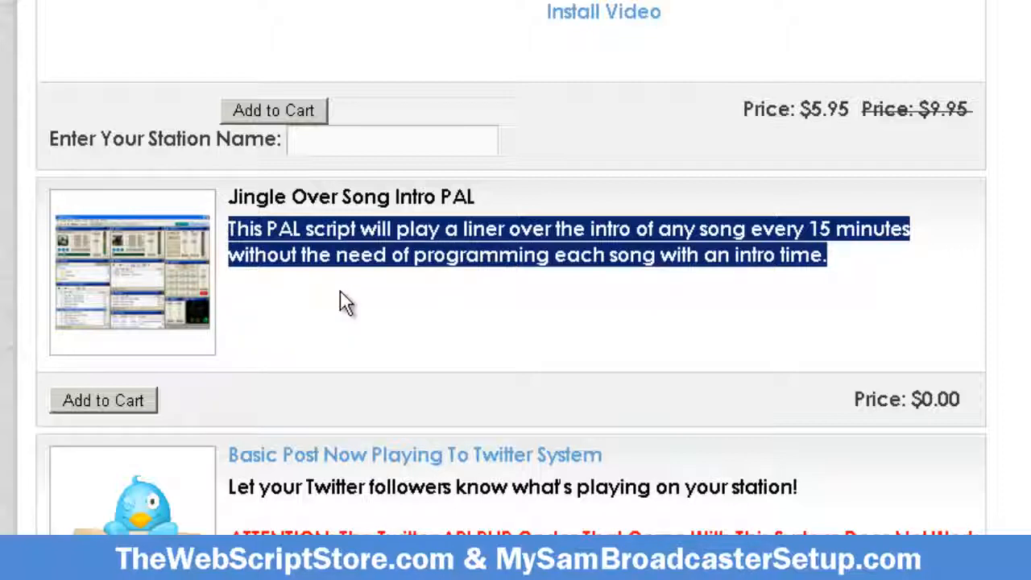
pyautogui.moveTo(361, 282)
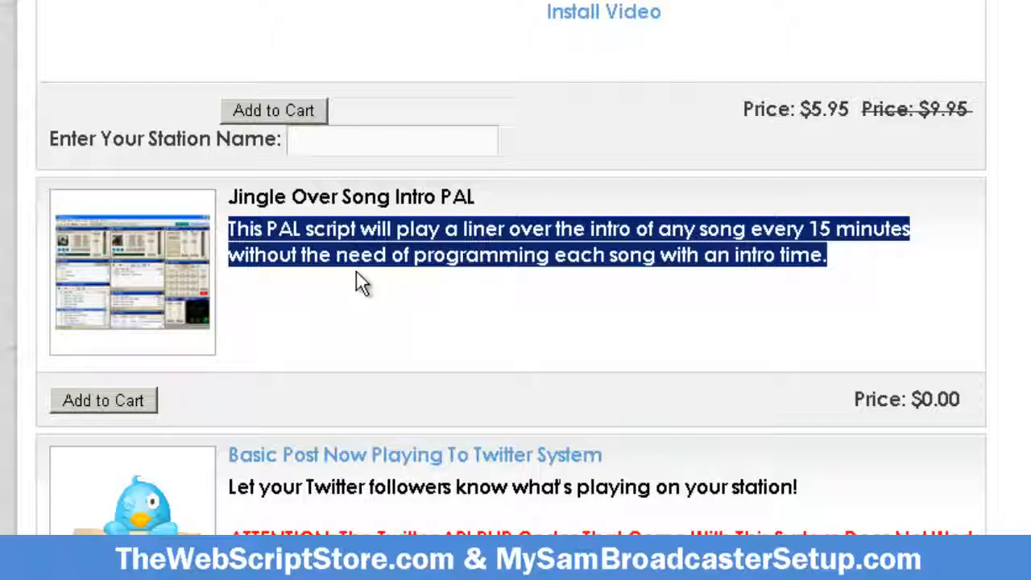
pyautogui.moveTo(348, 267)
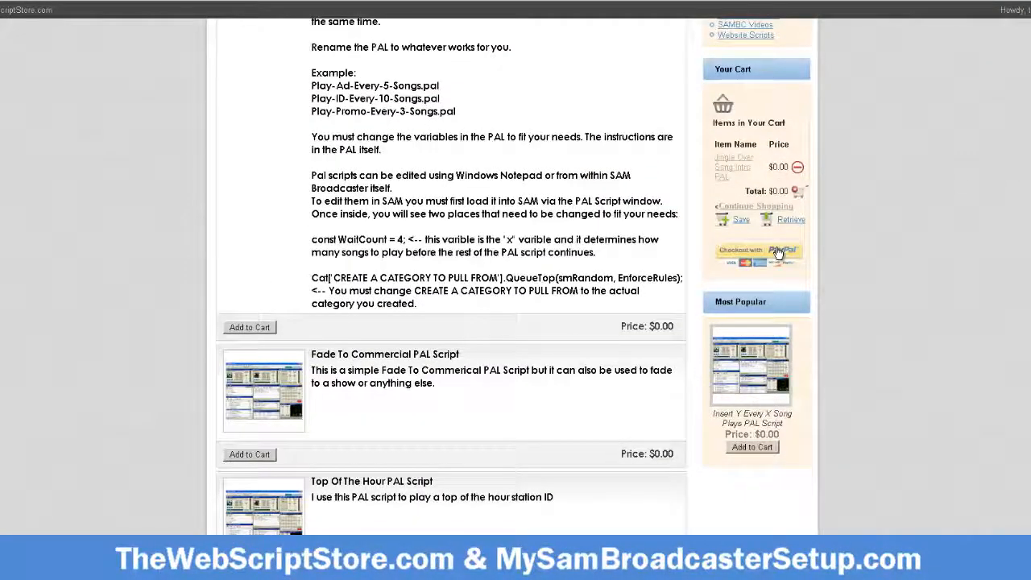
# Check out and confirm the free order, reaching the Thank You page with the download link
pyautogui.click(782, 251)
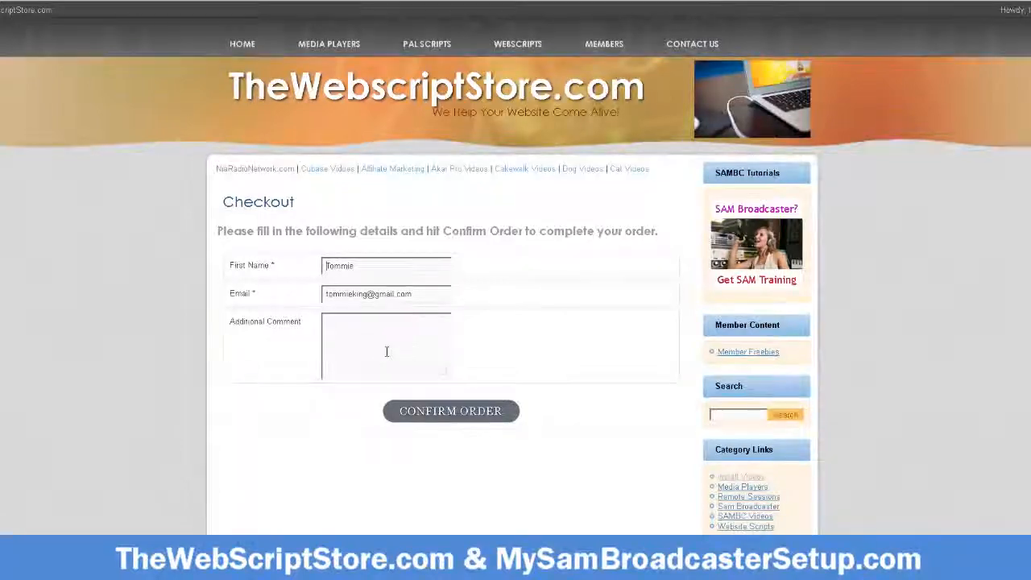
pyautogui.click(451, 411)
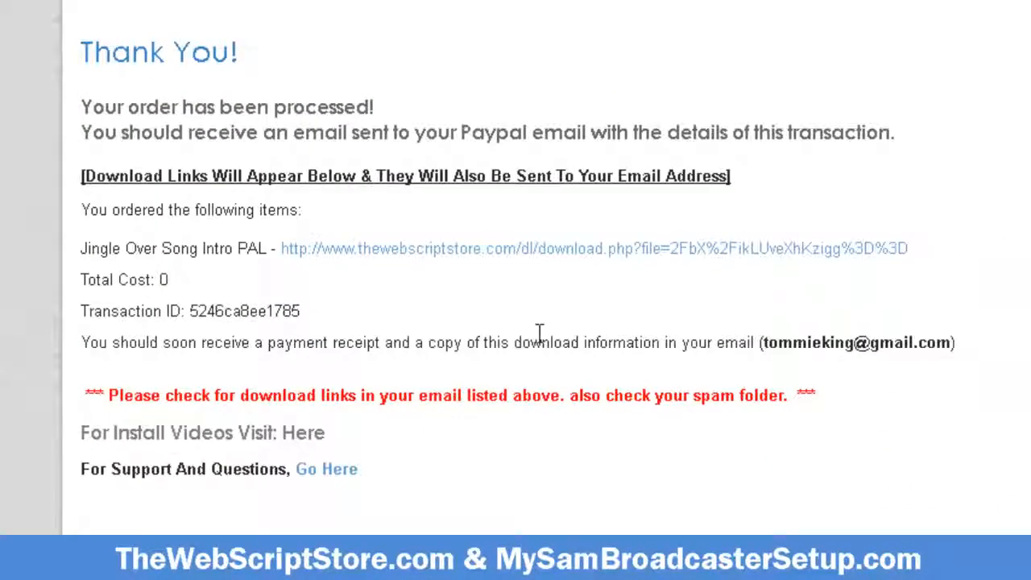
pyautogui.moveTo(315, 256)
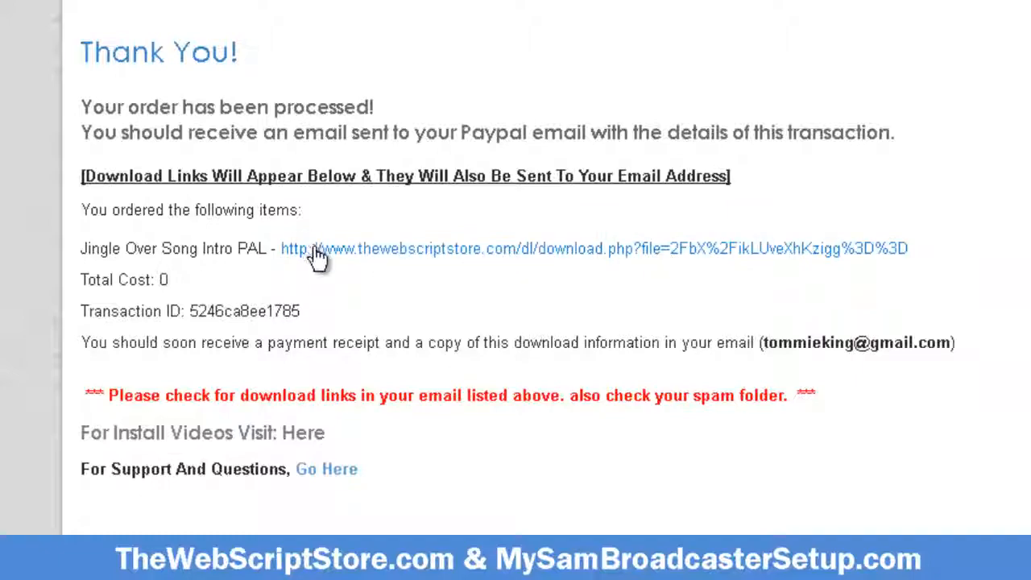
pyautogui.moveTo(634, 256)
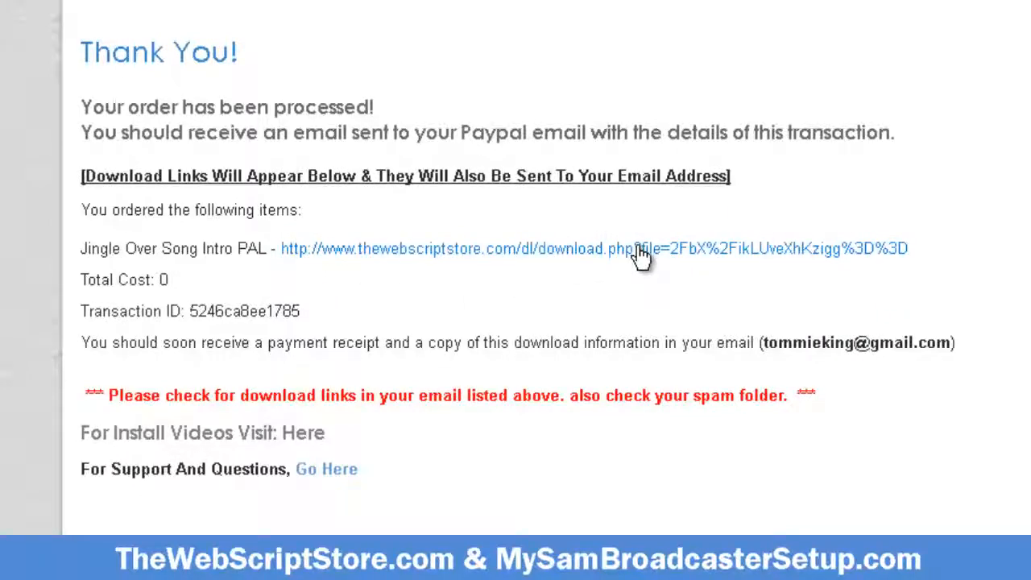
# Save the Jingle Over Song Intro PAL zip into Documents > SAM Broadcaster Stuff
pyautogui.click(631, 248)
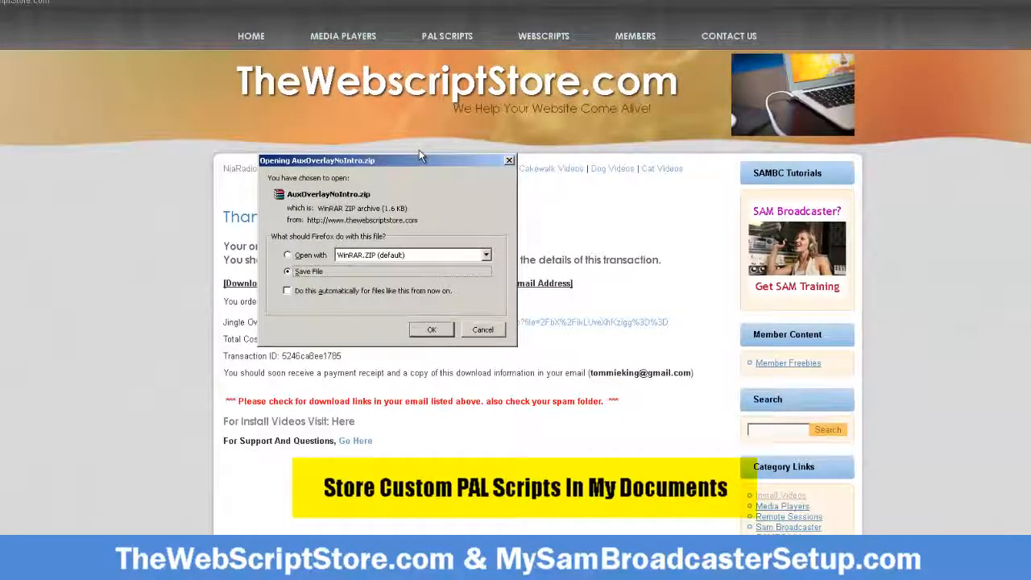
pyautogui.moveTo(328, 435)
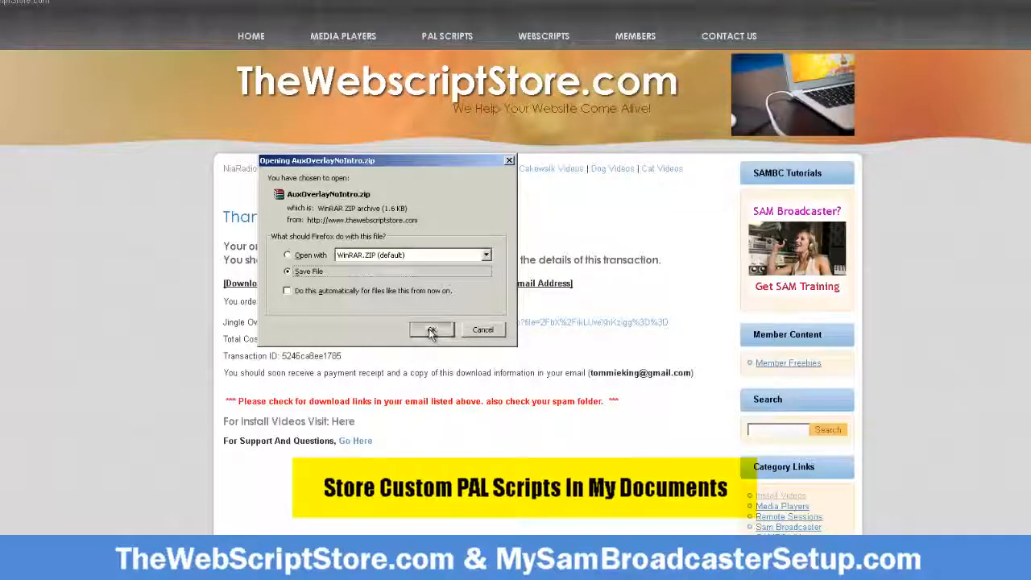
pyautogui.click(432, 328)
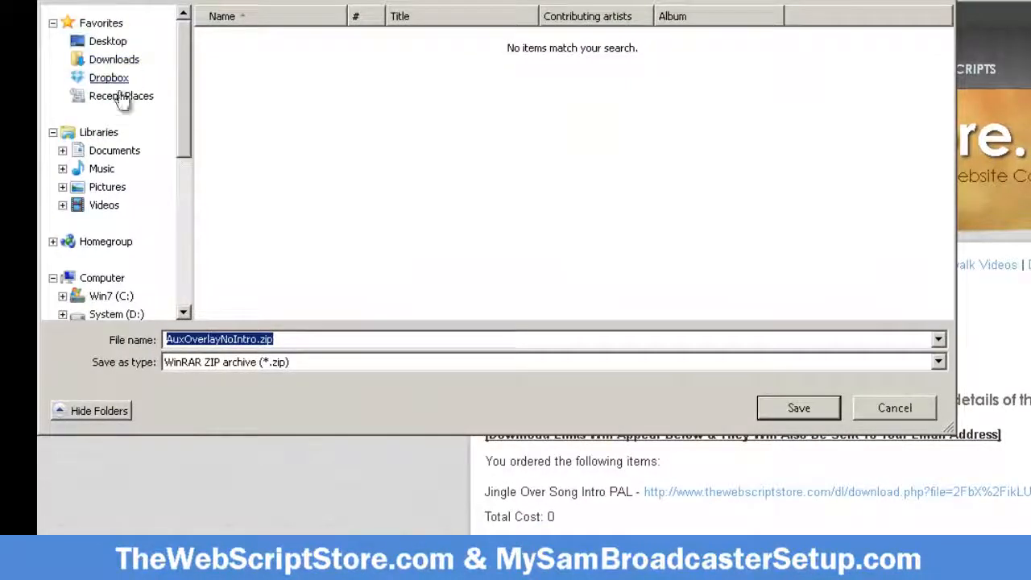
pyautogui.click(113, 150)
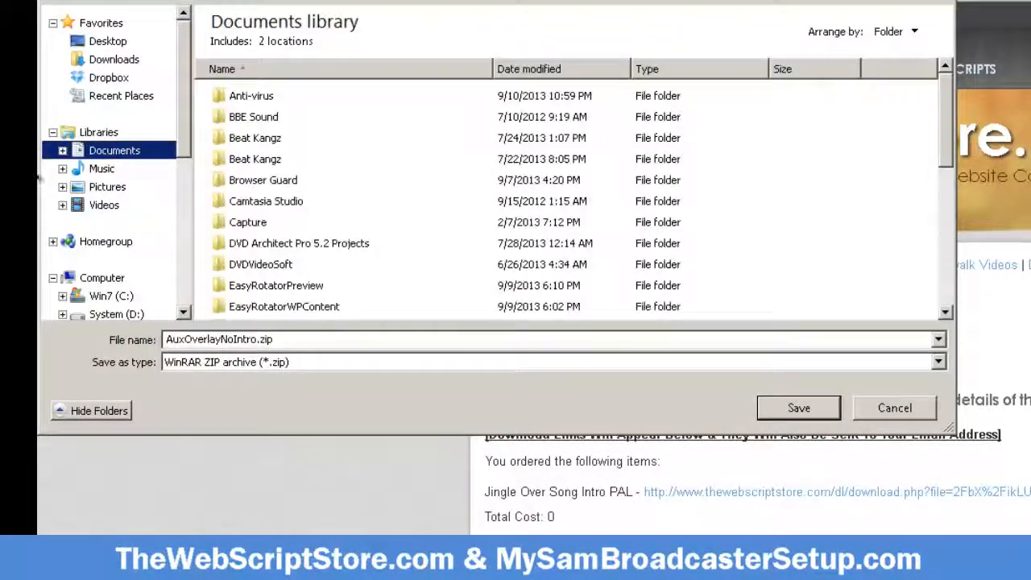
pyautogui.scroll(-3)
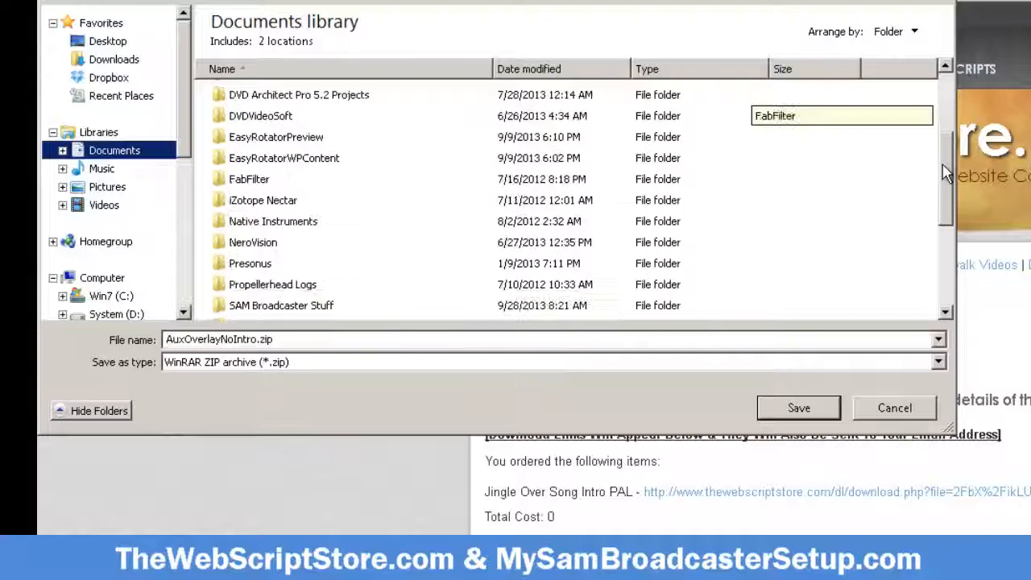
pyautogui.scroll(-3)
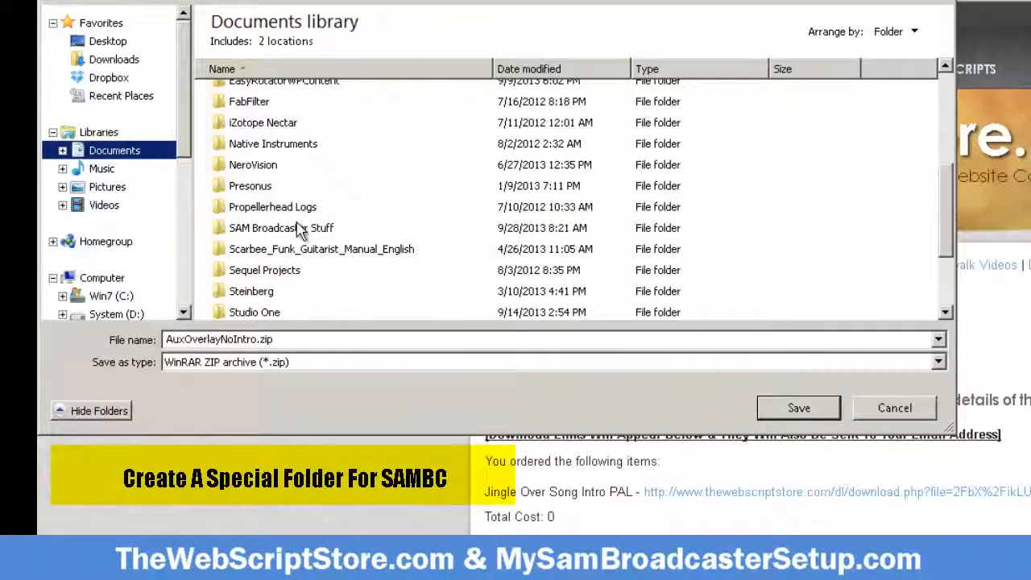
pyautogui.doubleClick(272, 227)
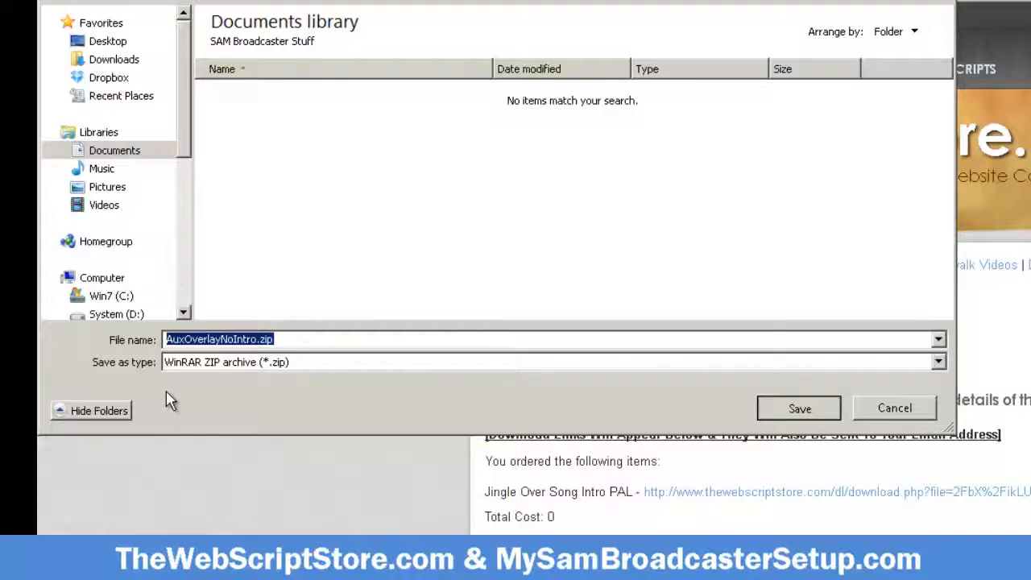
pyautogui.click(894, 409)
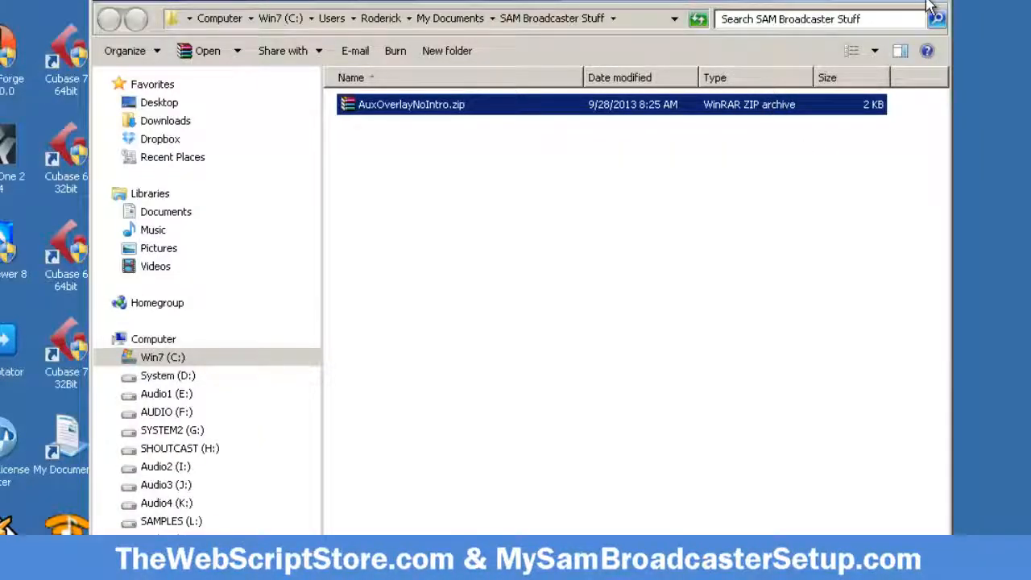
# Extract the downloaded zip and open the resulting AuxOverlayNoIntro folder
pyautogui.rightClick(409, 105)
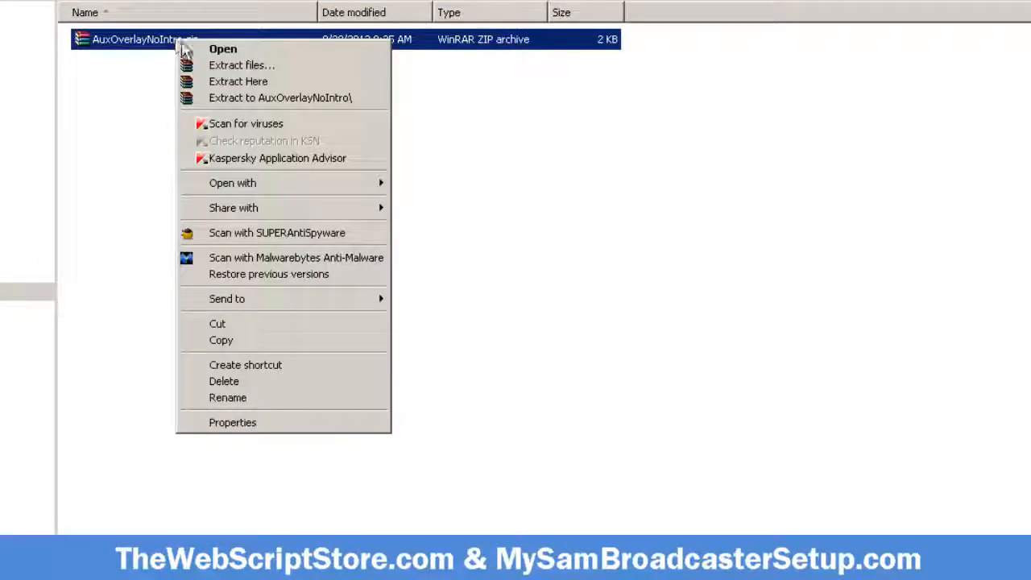
pyautogui.click(241, 65)
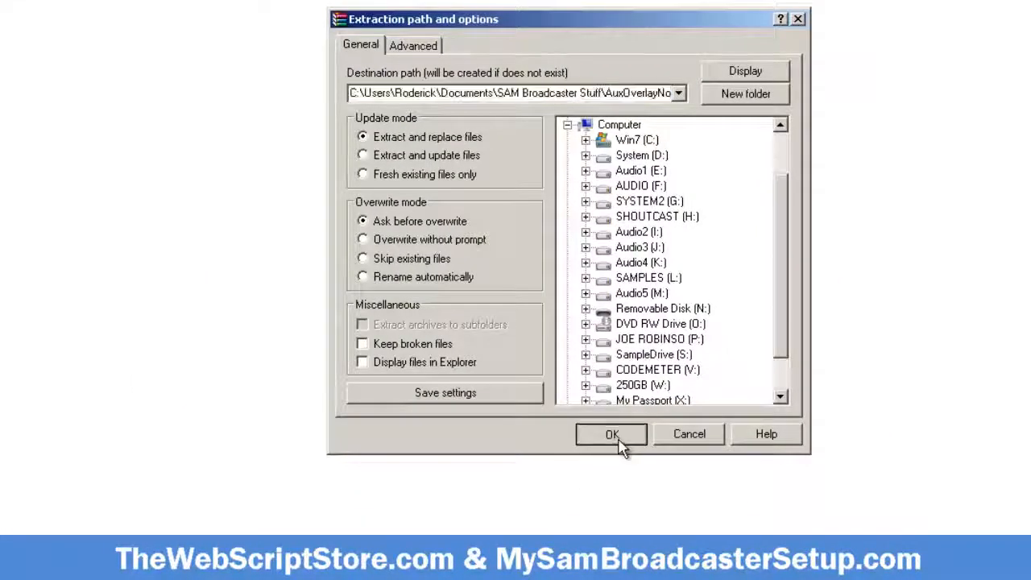
pyautogui.click(612, 435)
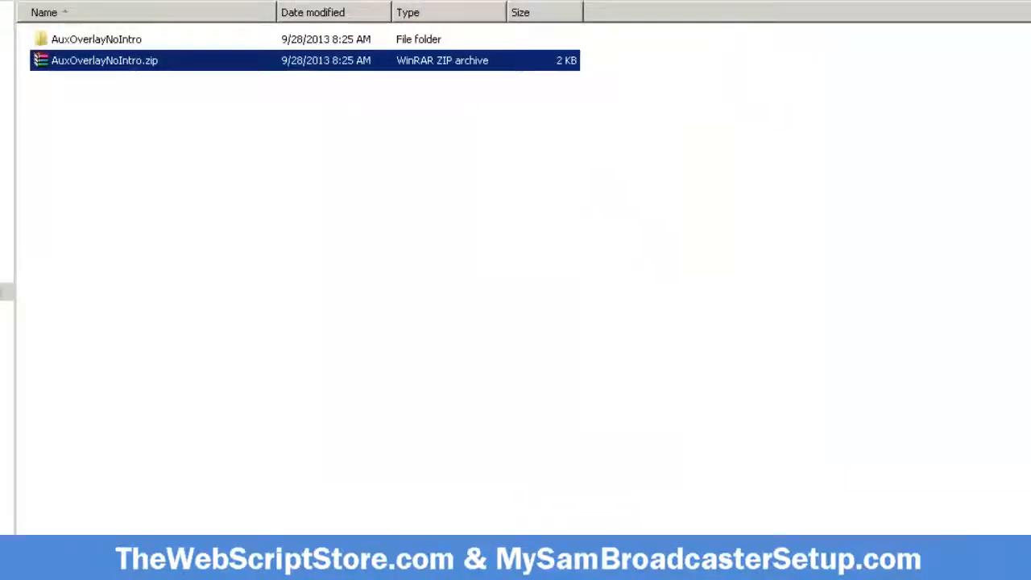
pyautogui.click(97, 39)
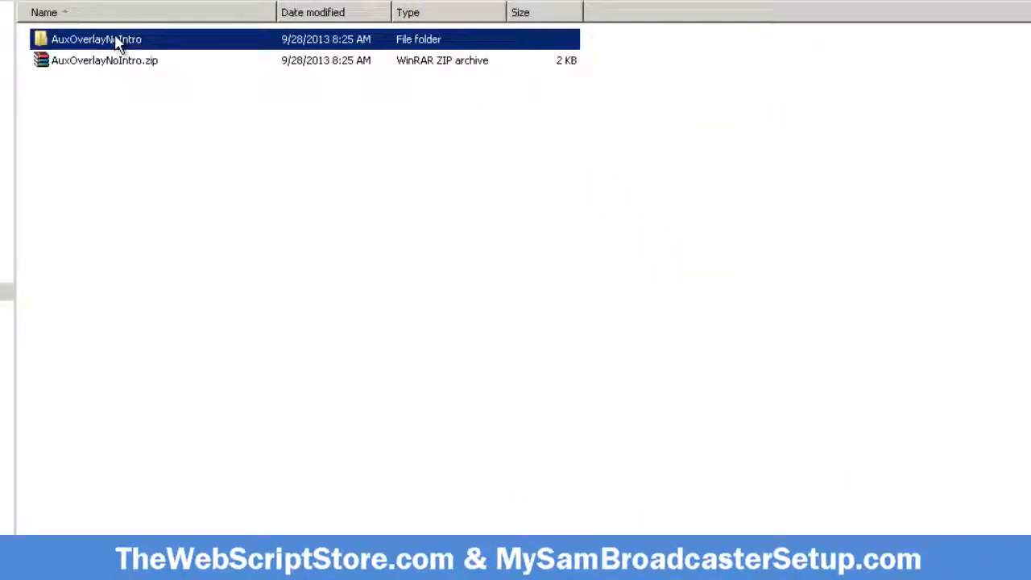
pyautogui.doubleClick(95, 39)
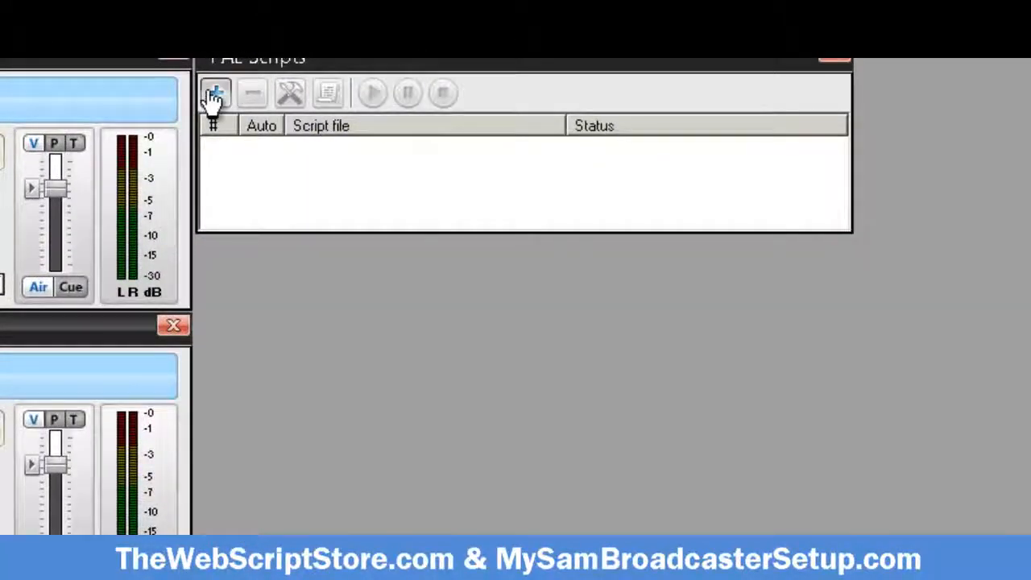
# Add Aux Overlay No Intro.pal from SAM Broadcaster Stuff > AuxOverlayNoIntro as an auto-starting PAL script
pyautogui.click(215, 91)
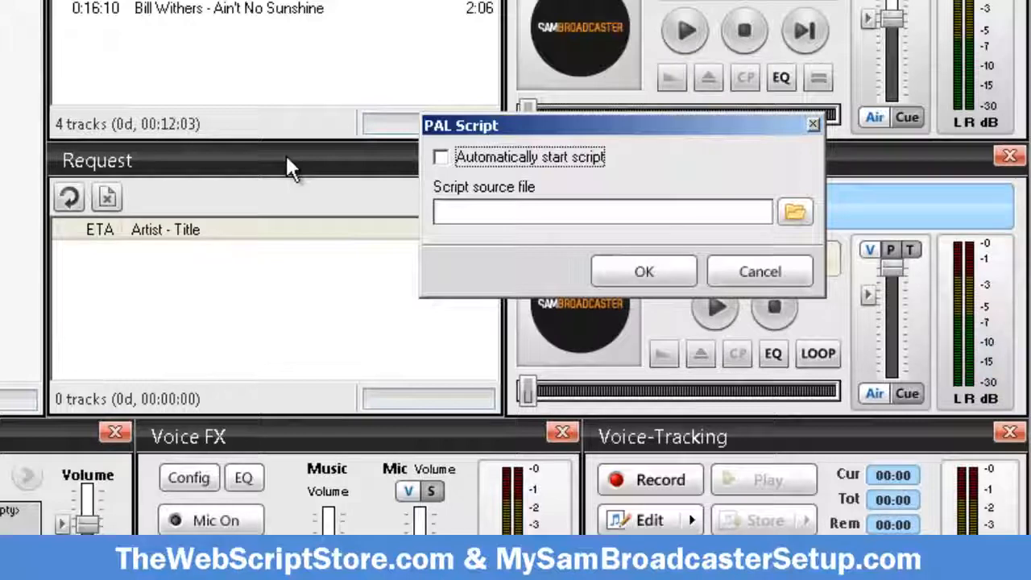
pyautogui.moveTo(355, 223)
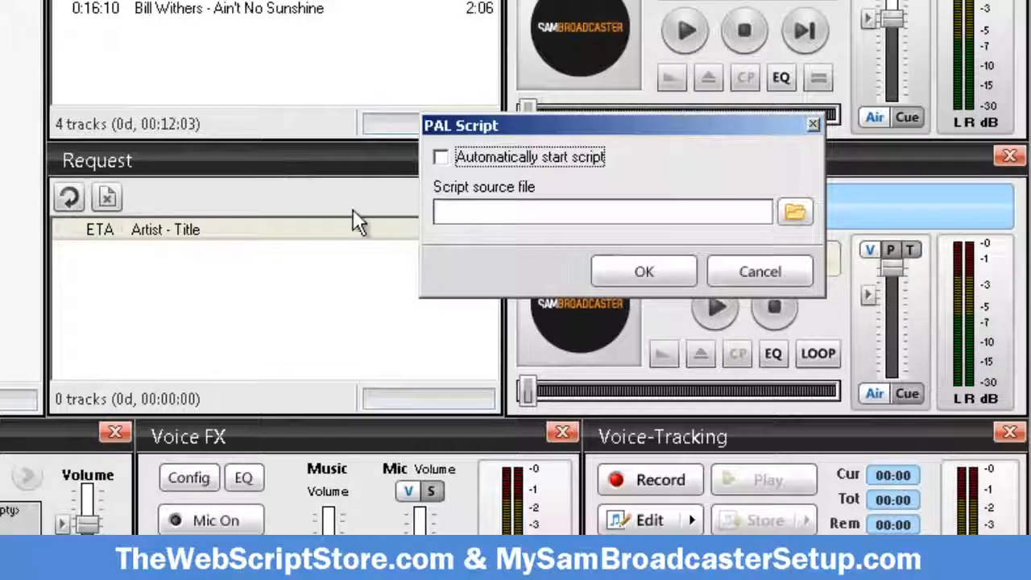
pyautogui.moveTo(458, 164)
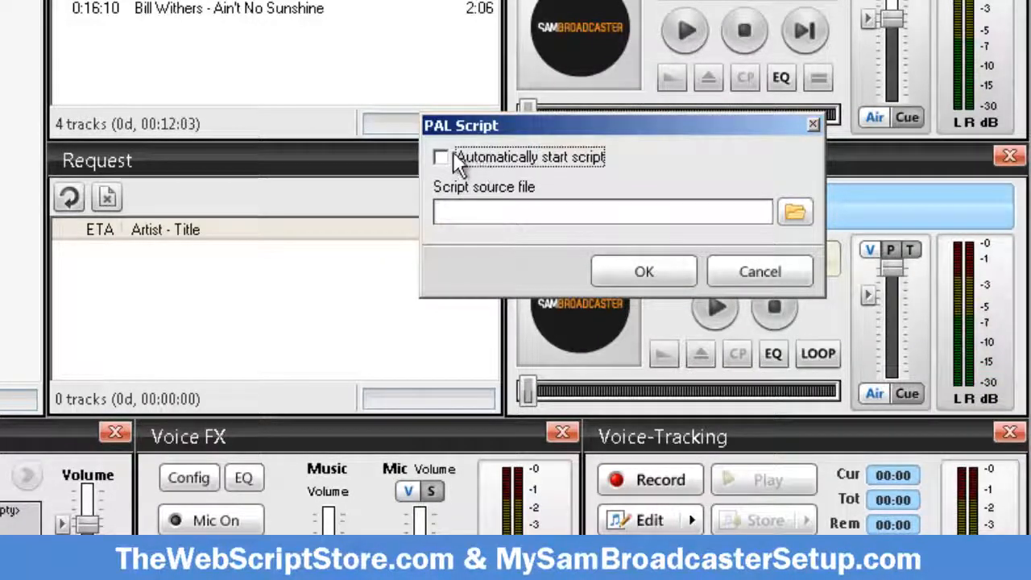
pyautogui.click(442, 158)
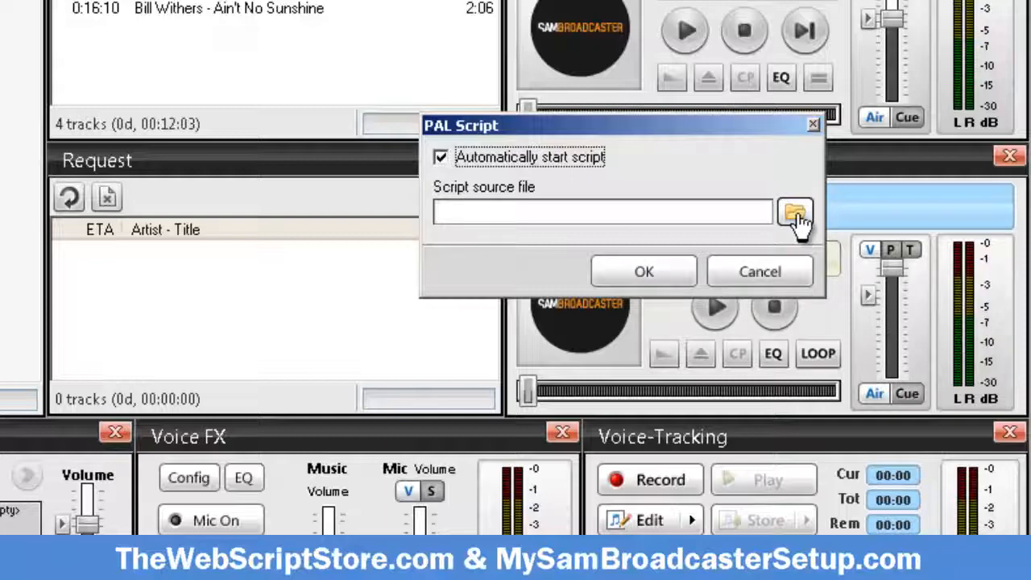
pyautogui.click(793, 214)
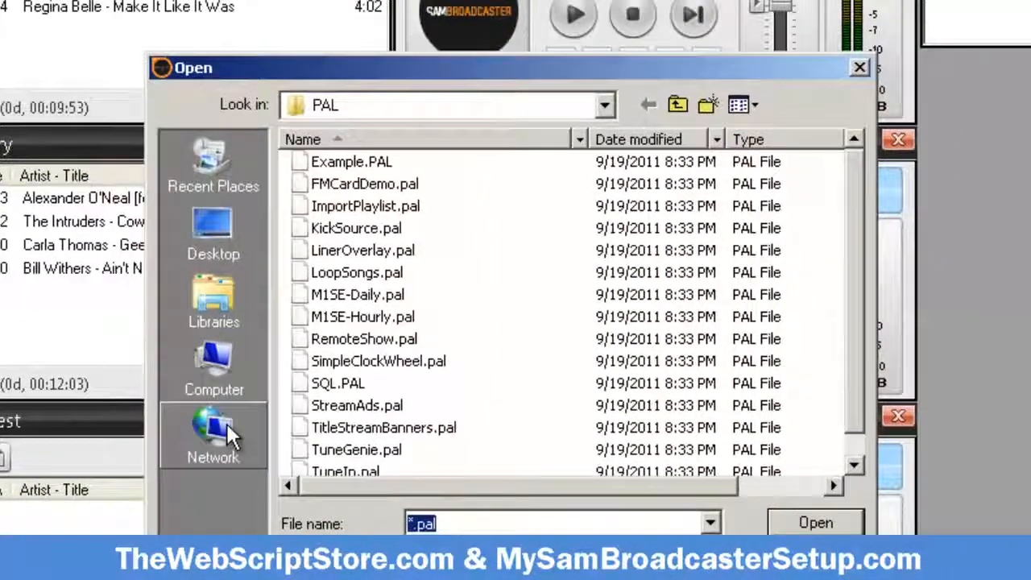
pyautogui.click(213, 298)
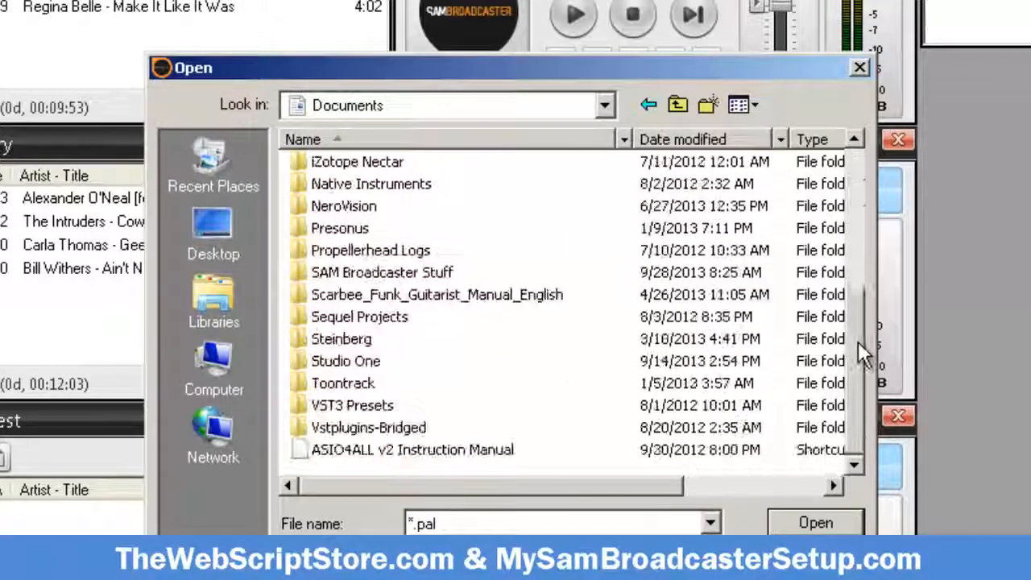
pyautogui.doubleClick(382, 272)
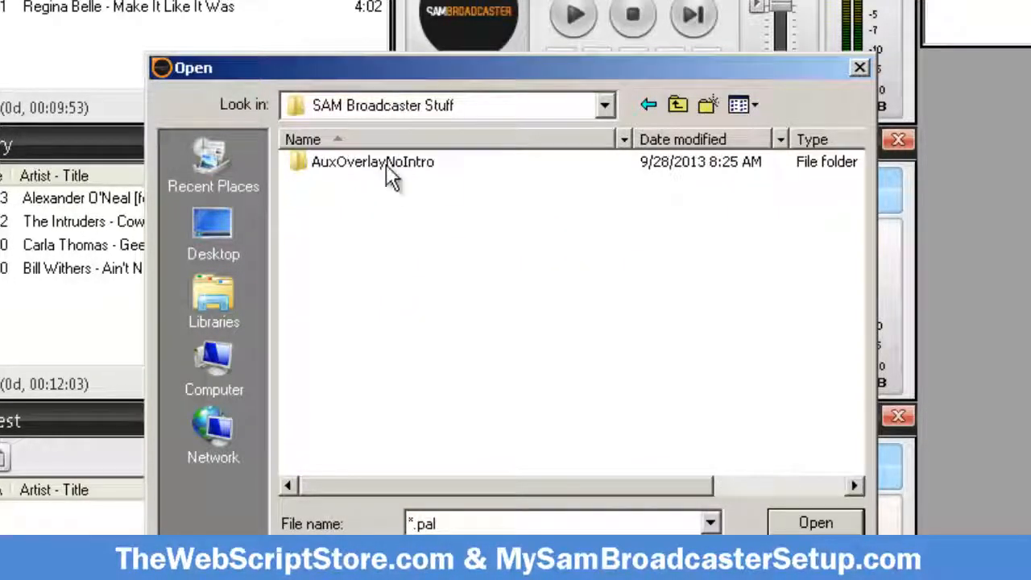
pyautogui.doubleClick(373, 161)
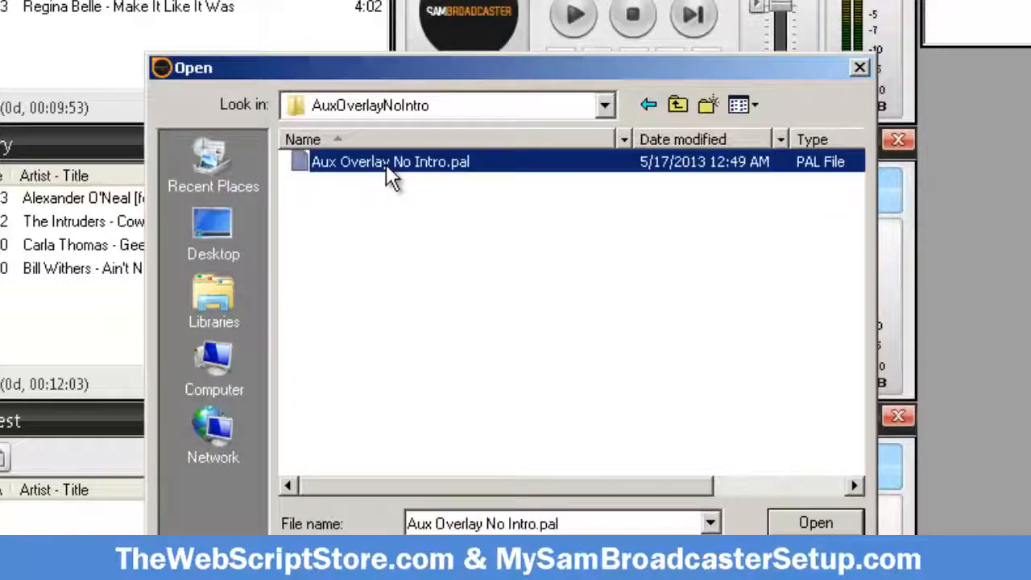
pyautogui.click(815, 522)
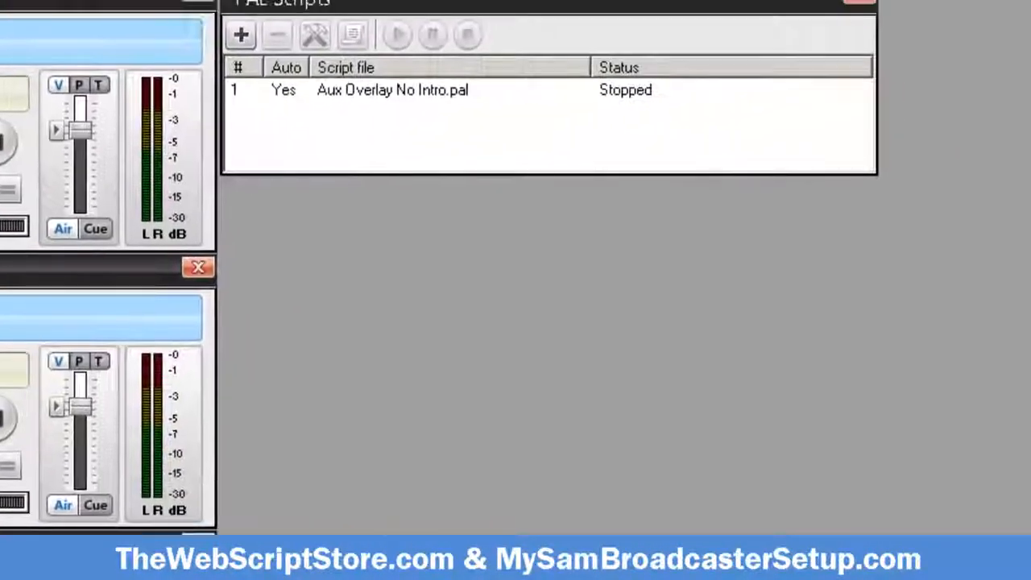
pyautogui.moveTo(338, 322)
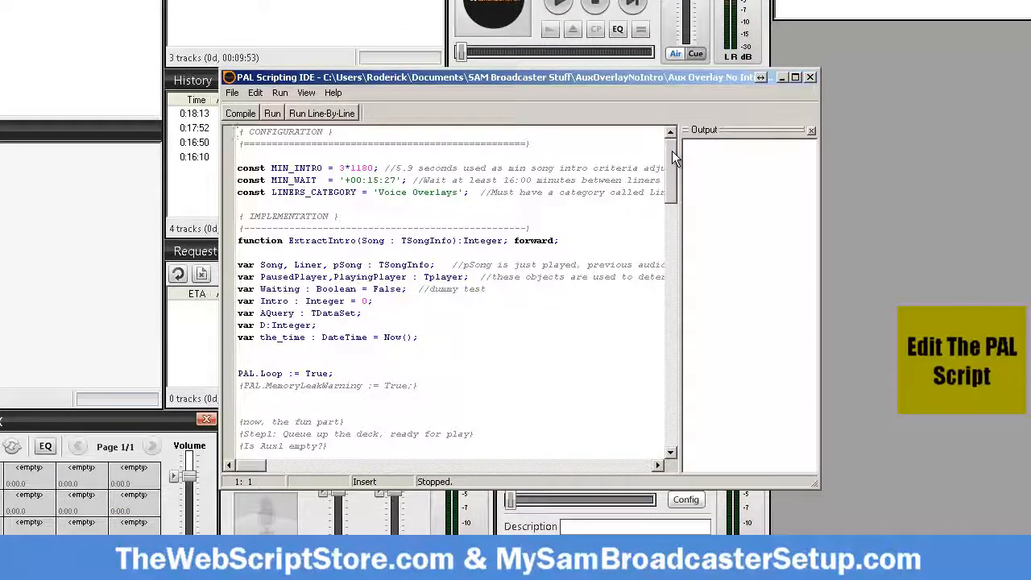
# Replace the LINERS_CATEGORY value with 'Intro Voiceovers' in the script source
pyautogui.scroll(-3)
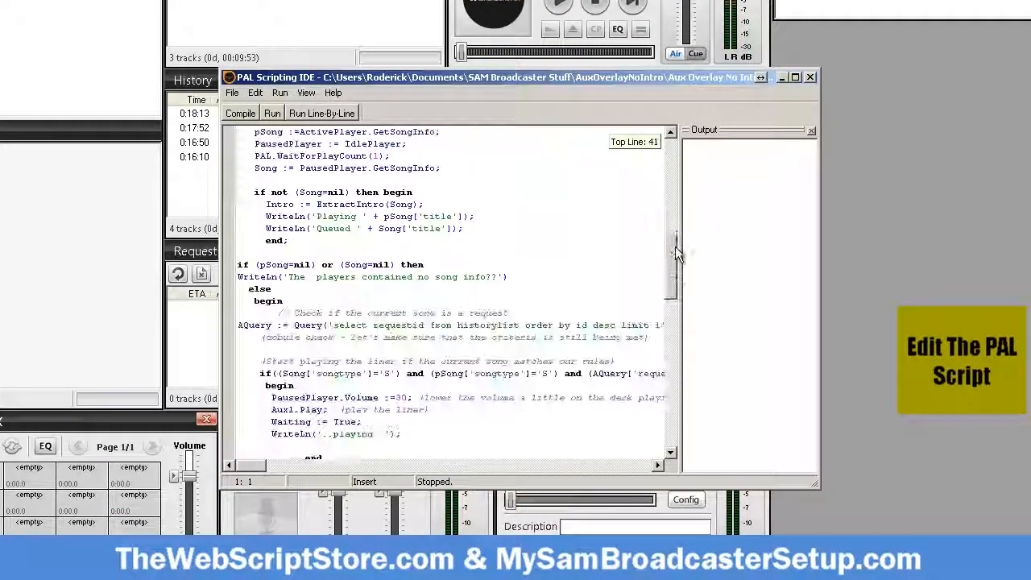
pyautogui.scroll(-3)
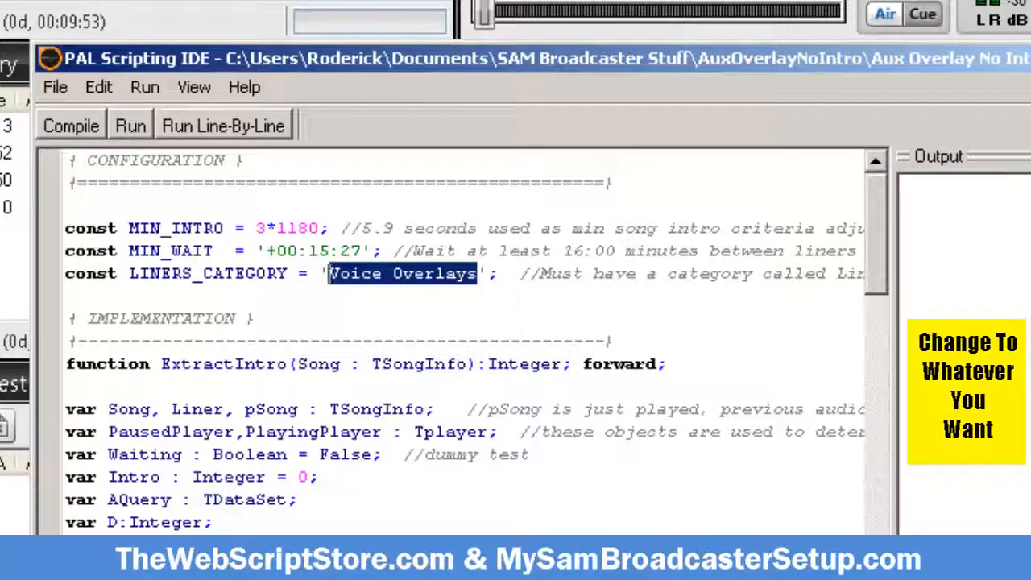
pyautogui.write('Int')
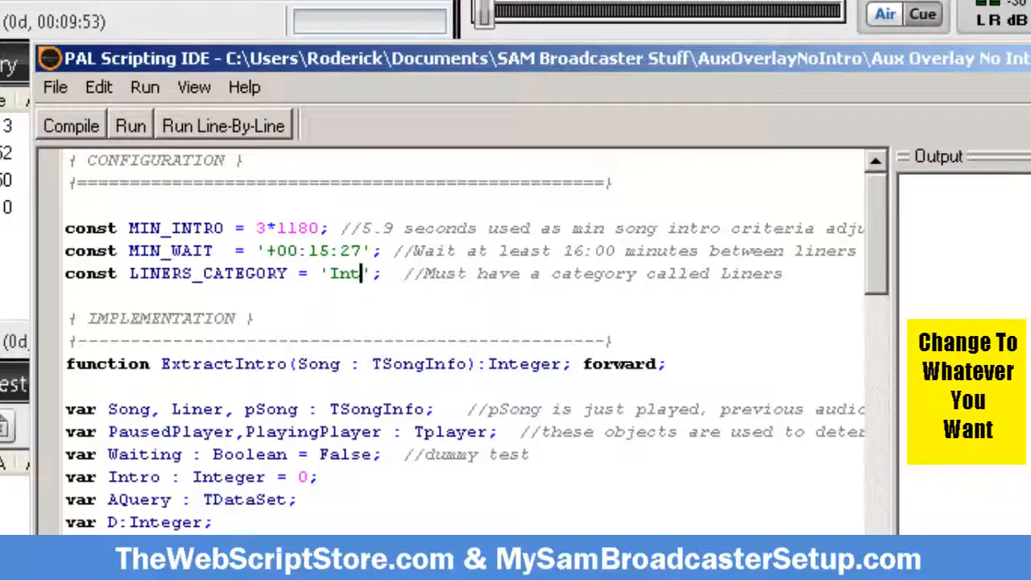
pyautogui.write('ro Voice')
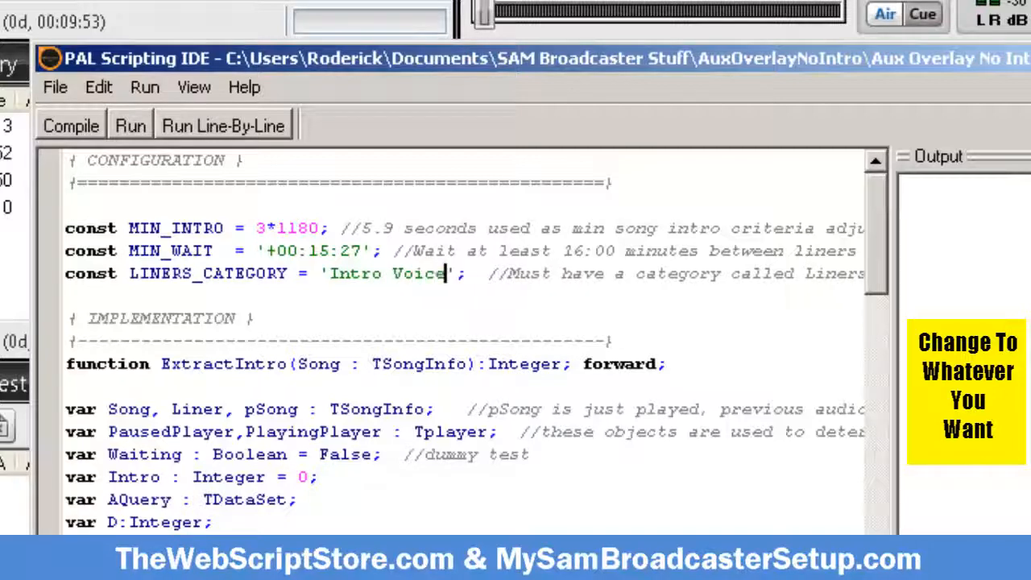
pyautogui.write('overs')
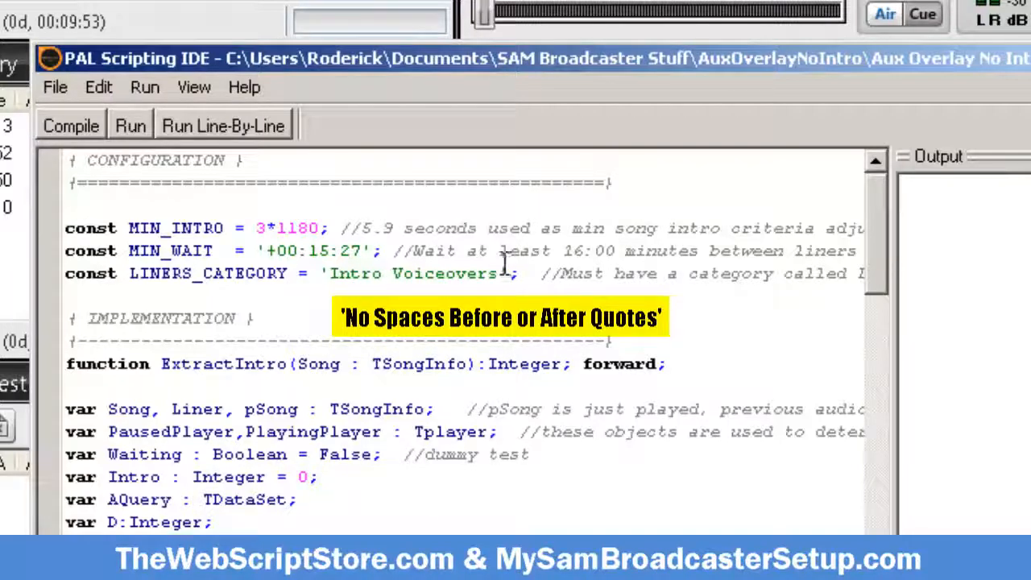
# Copy the Intro Voiceovers category name and save the edited script
pyautogui.click(331, 274)
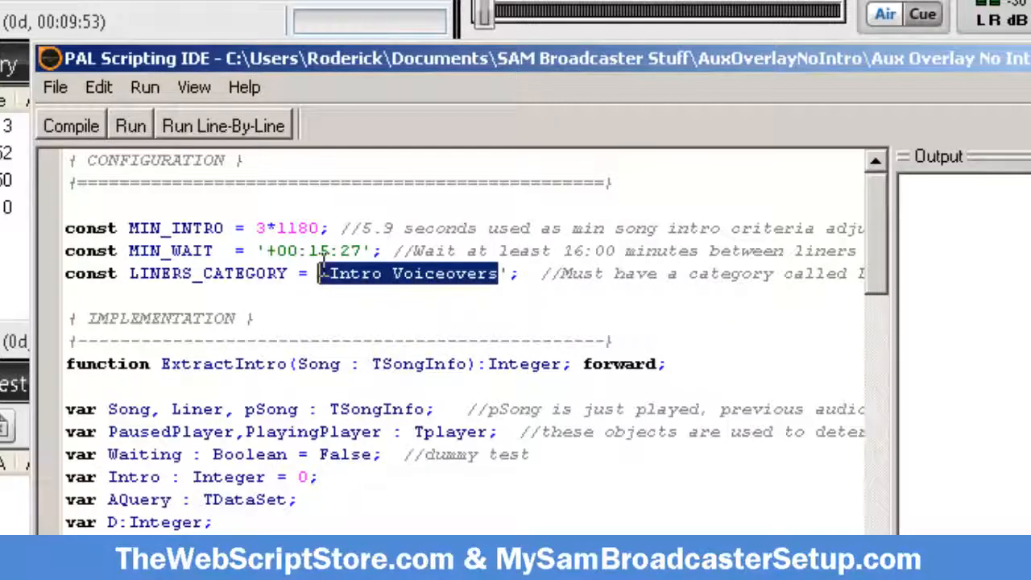
pyautogui.rightClick(406, 274)
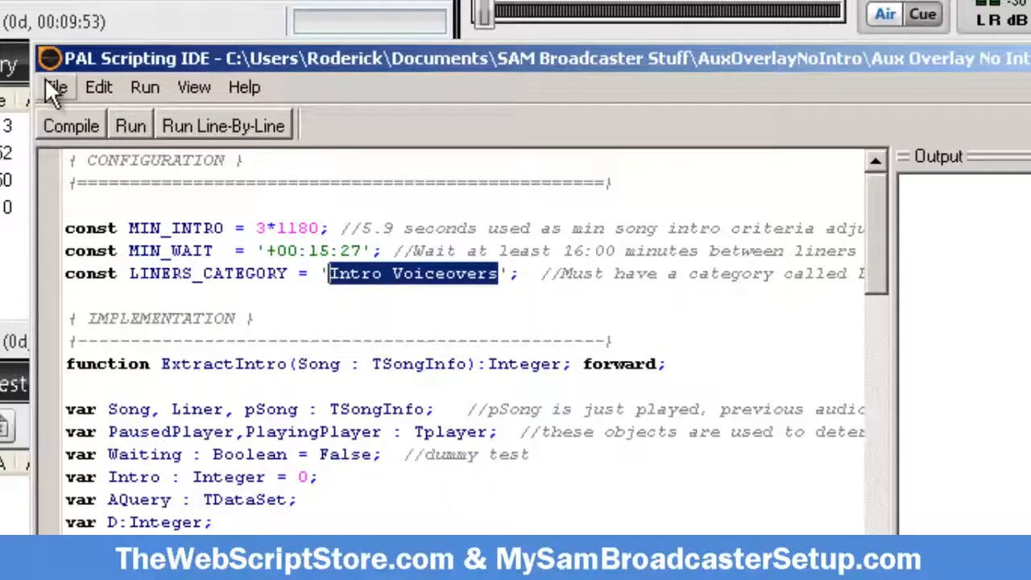
pyautogui.click(34, 87)
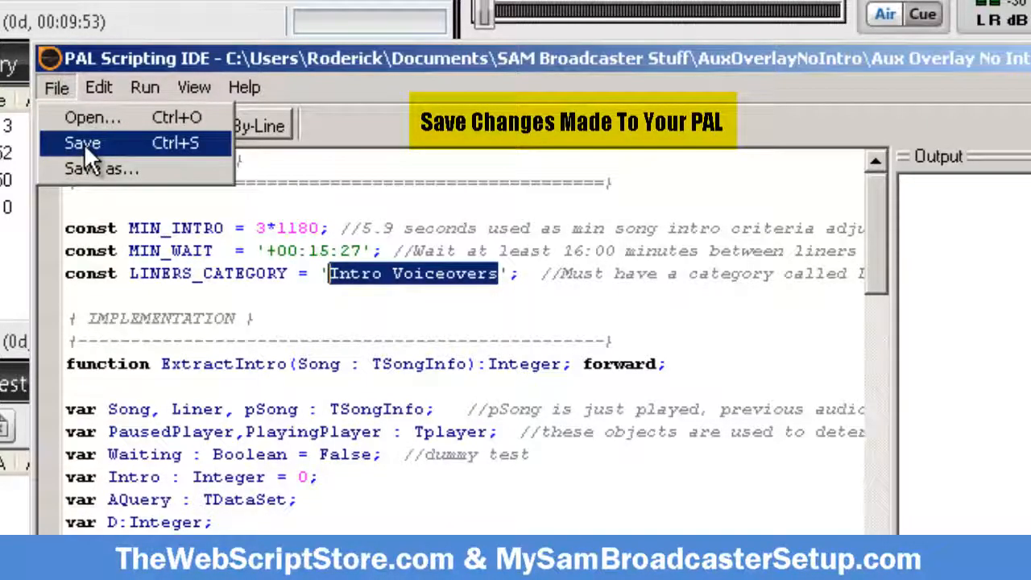
pyautogui.click(81, 143)
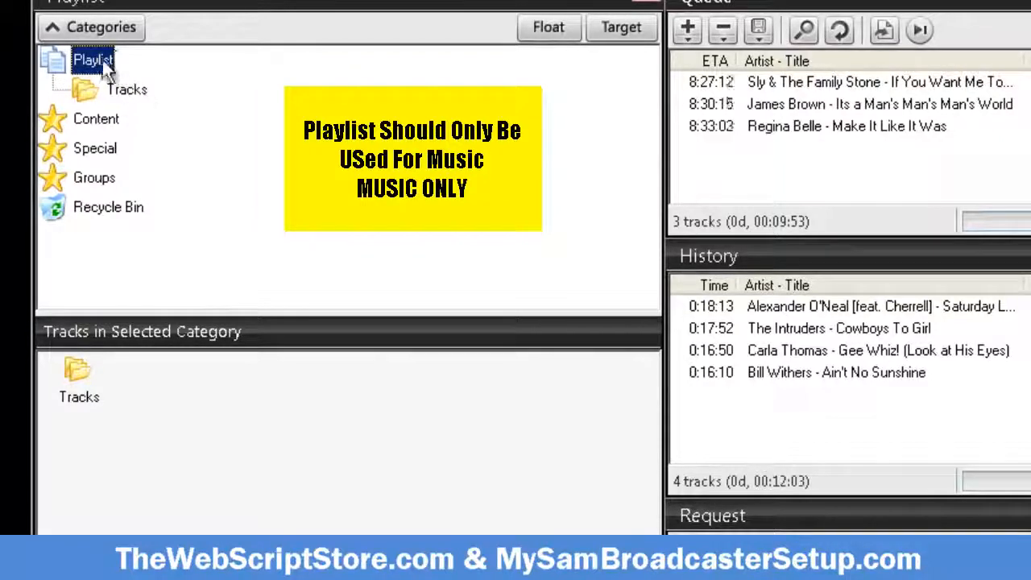
pyautogui.moveTo(96, 122)
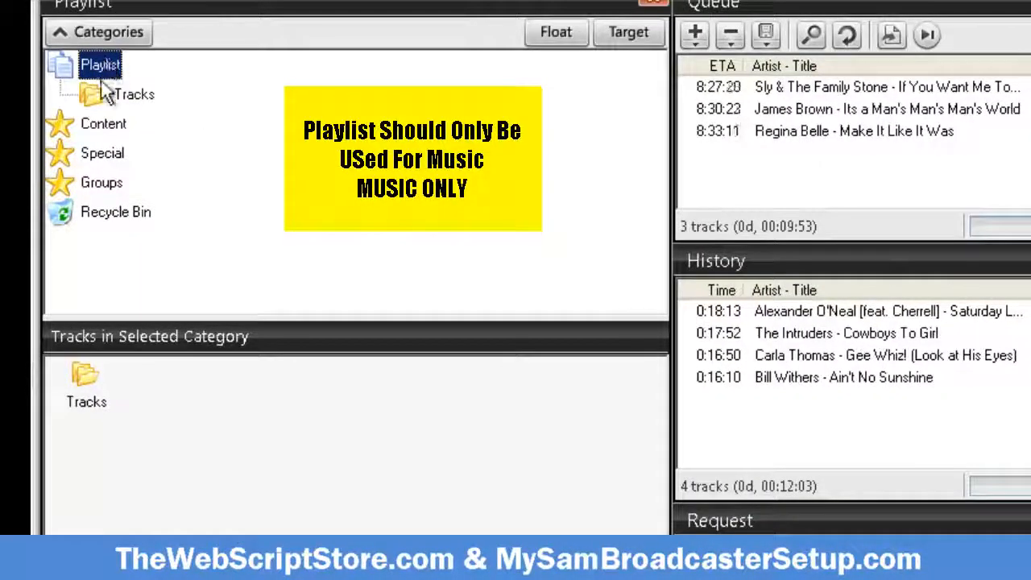
pyautogui.moveTo(77, 129)
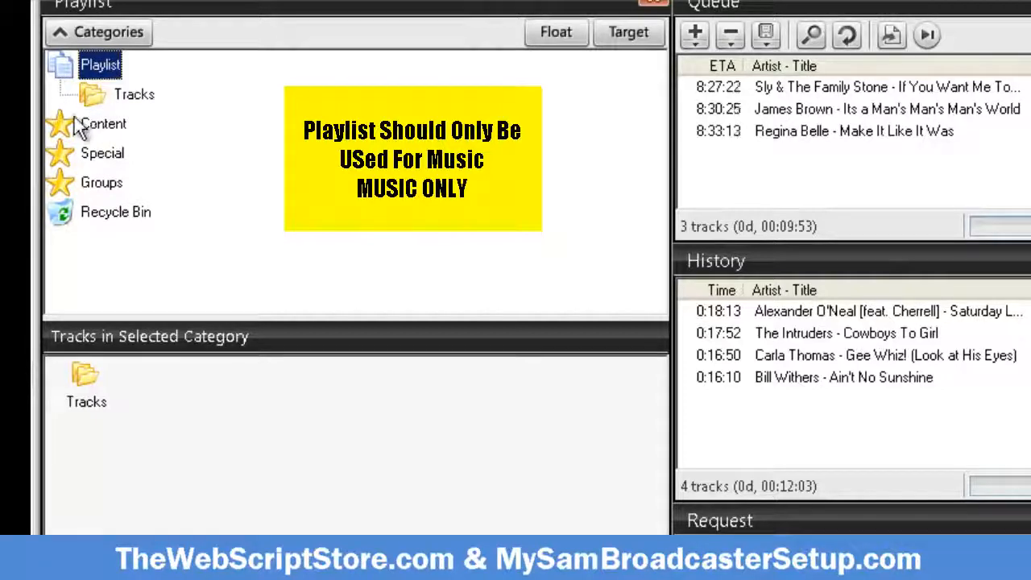
# Expand Content > Station IDs and delete the Intro Overlays subcategory, confirming the warning
pyautogui.click(103, 122)
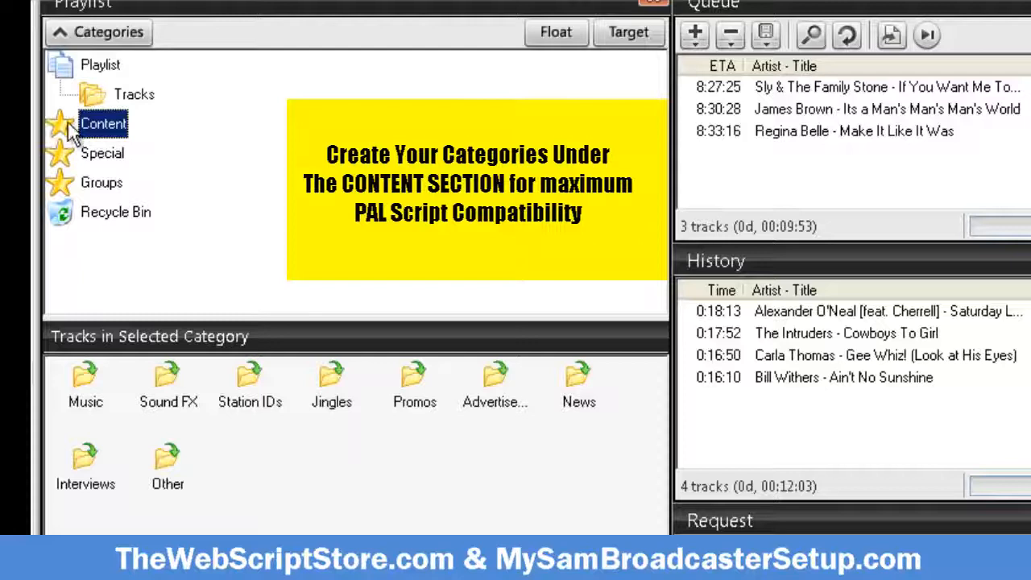
pyautogui.doubleClick(103, 123)
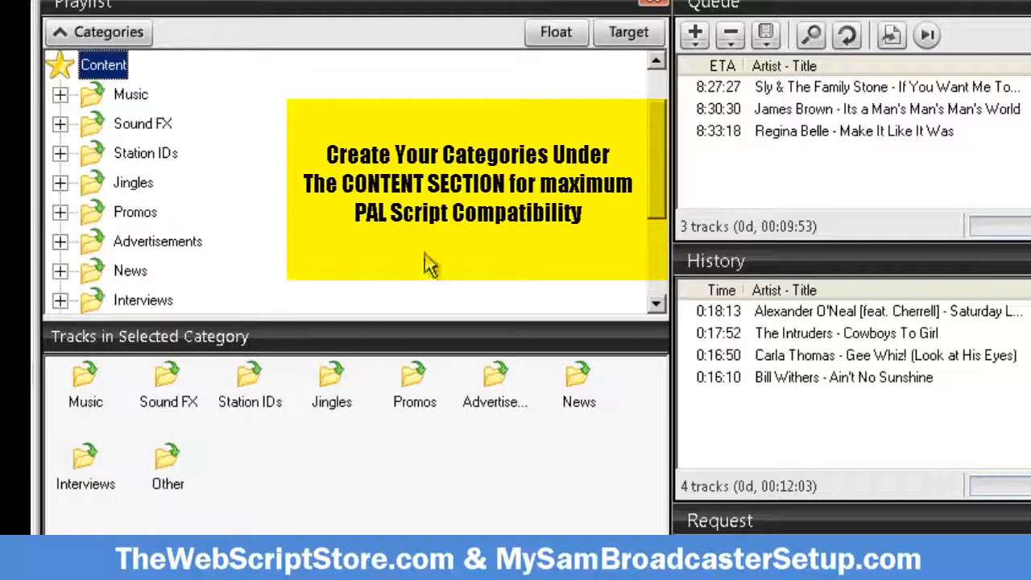
pyautogui.moveTo(347, 267)
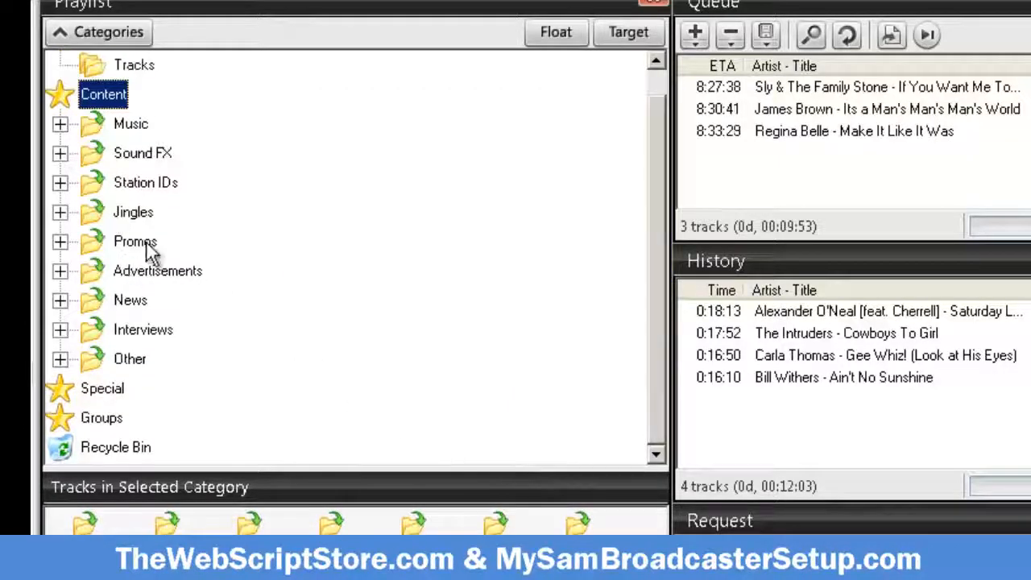
pyautogui.click(145, 182)
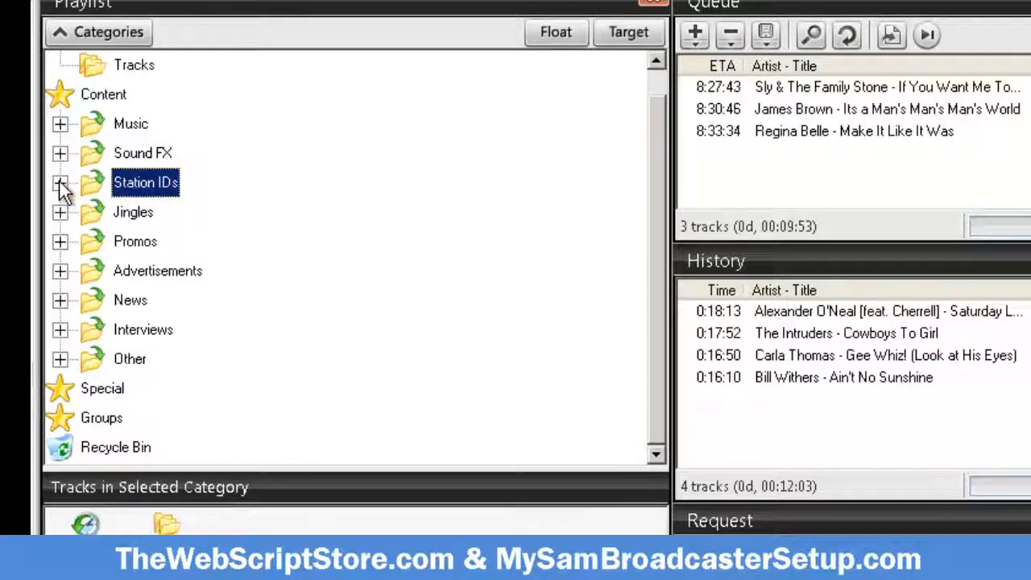
pyautogui.click(62, 182)
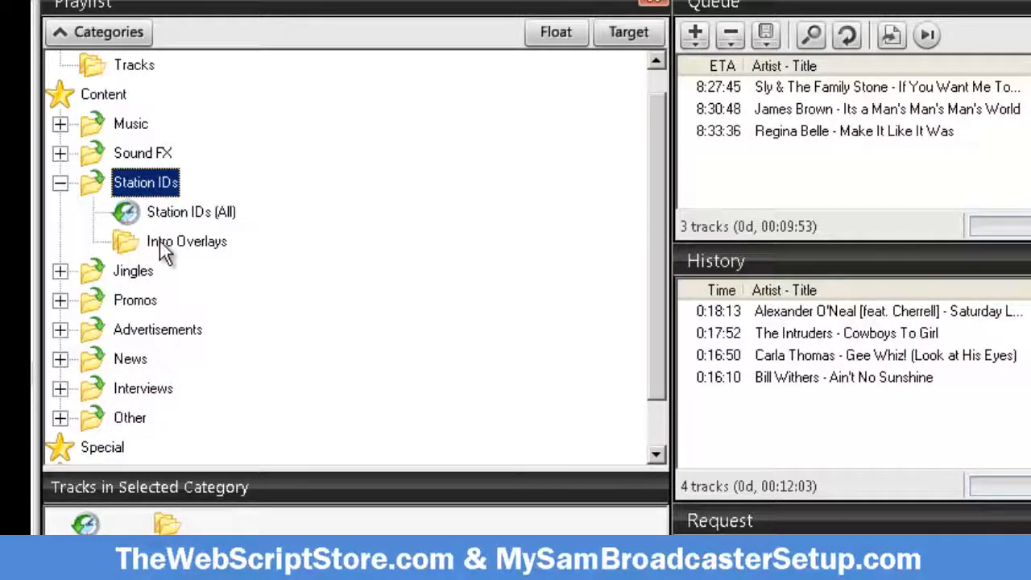
pyautogui.click(187, 241)
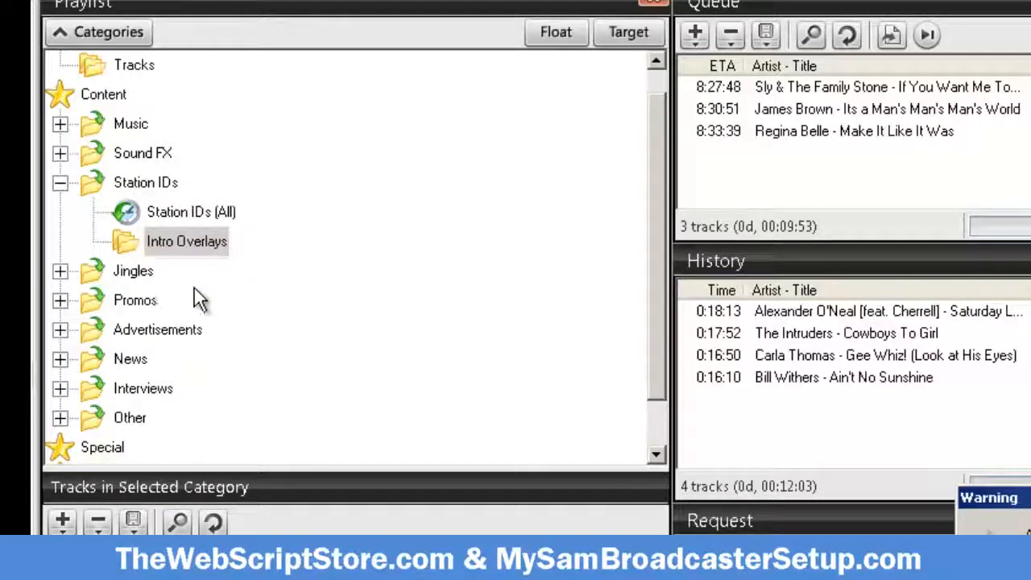
pyautogui.click(145, 182)
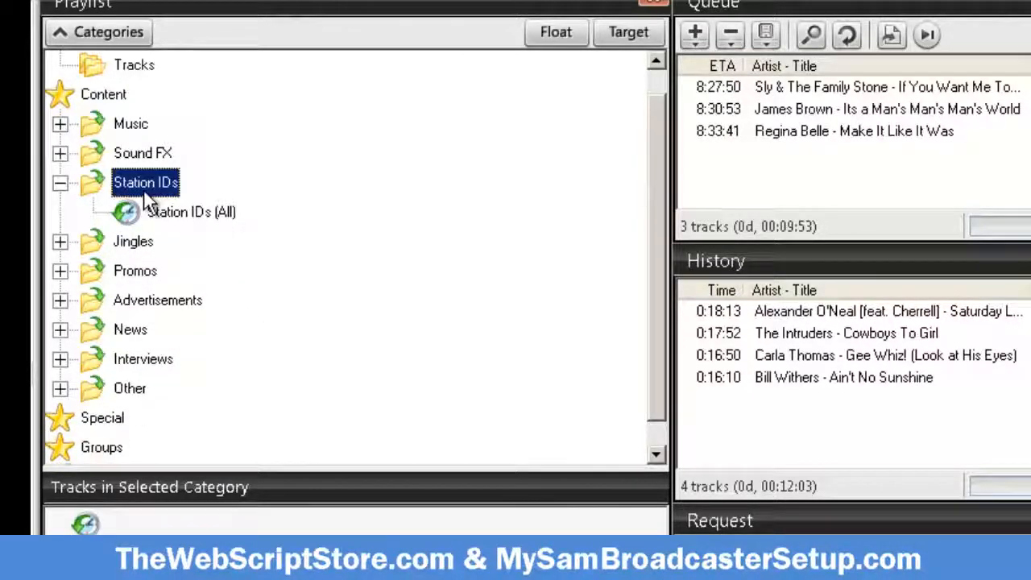
# Create a new subcategory under Station IDs named Intro Voiceovers
pyautogui.rightClick(145, 182)
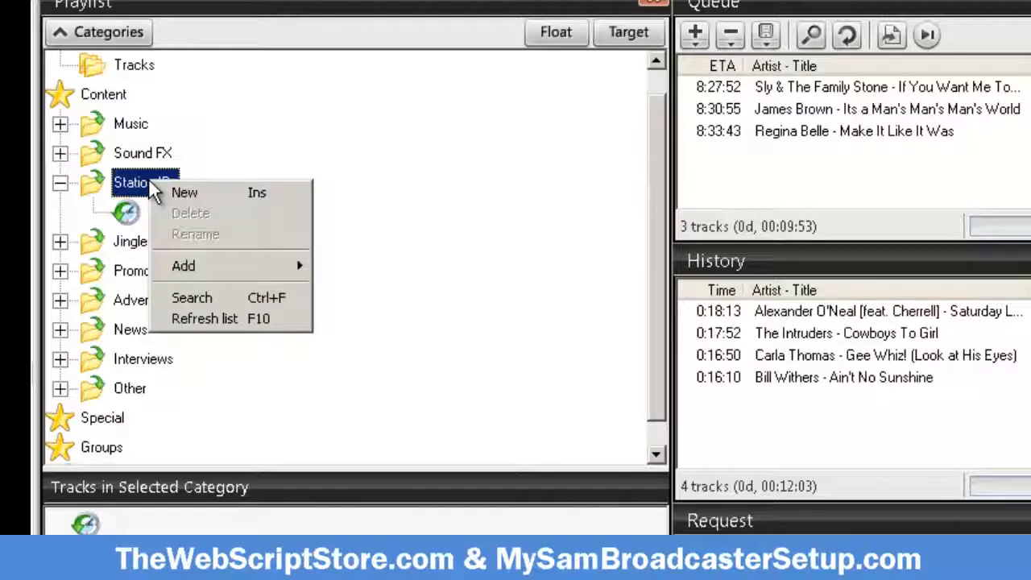
pyautogui.click(183, 192)
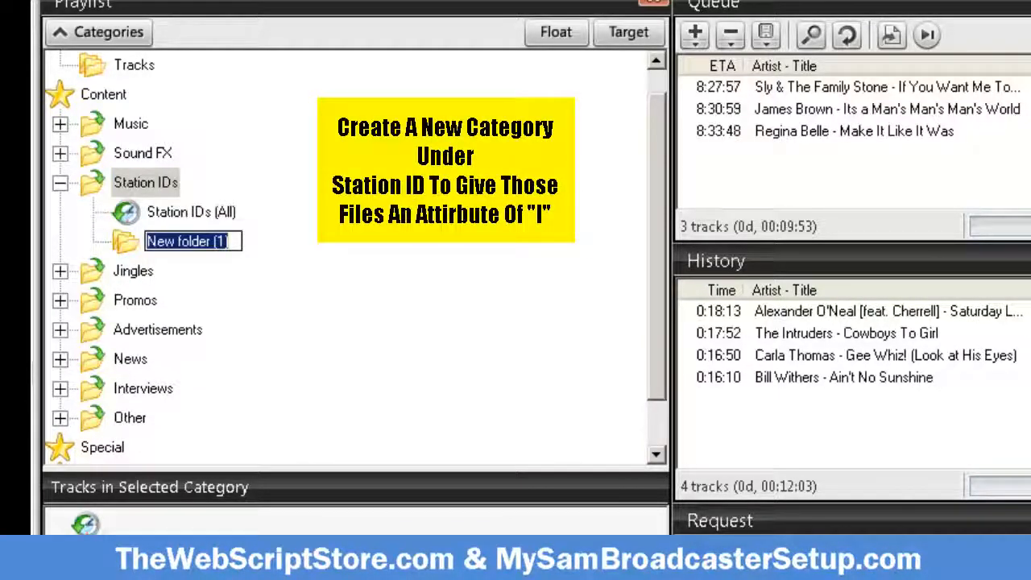
pyautogui.write('Intro Voiceovers')
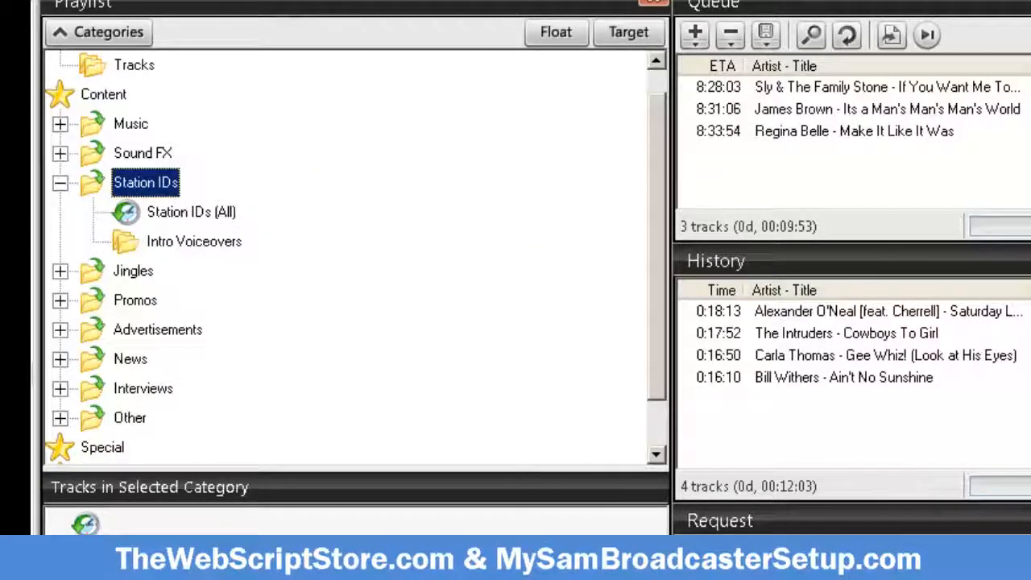
pyautogui.moveTo(177, 241)
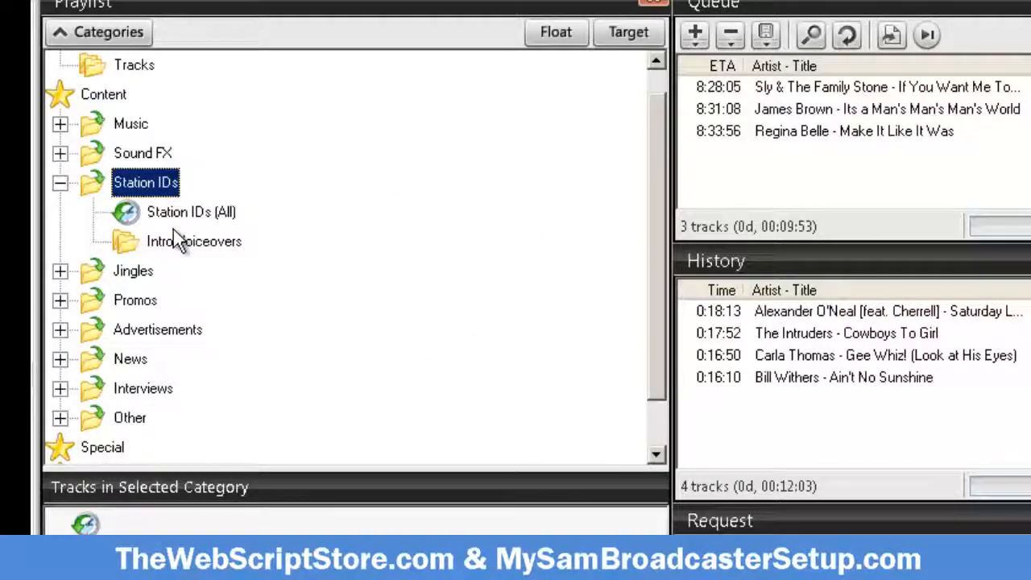
pyautogui.moveTo(210, 261)
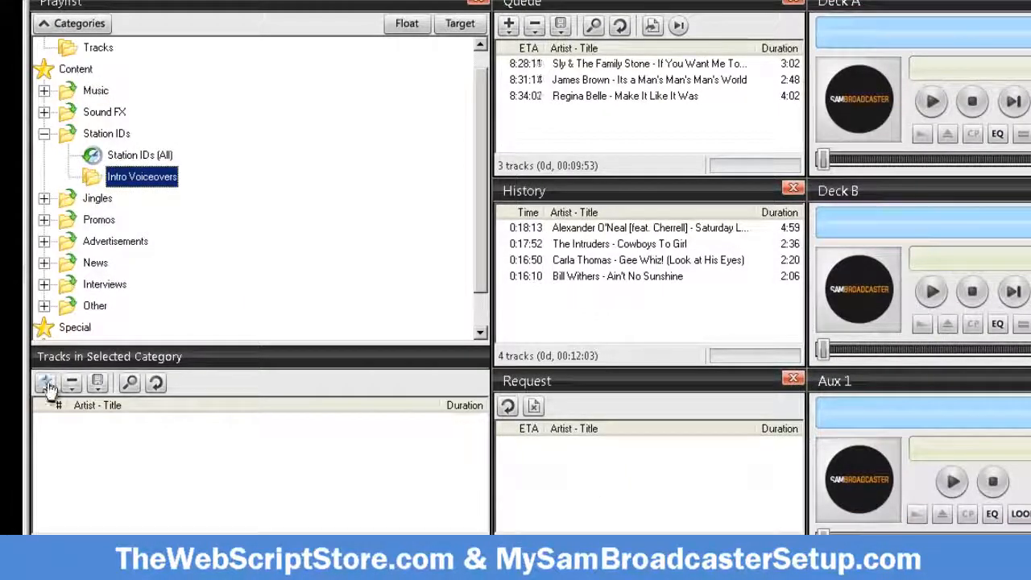
# Add the overlay voiceover files from My Passport > NiaRadioNetwork BkUp > Drops_IDS > OverlayDrops to Intro Voiceovers
pyautogui.click(45, 383)
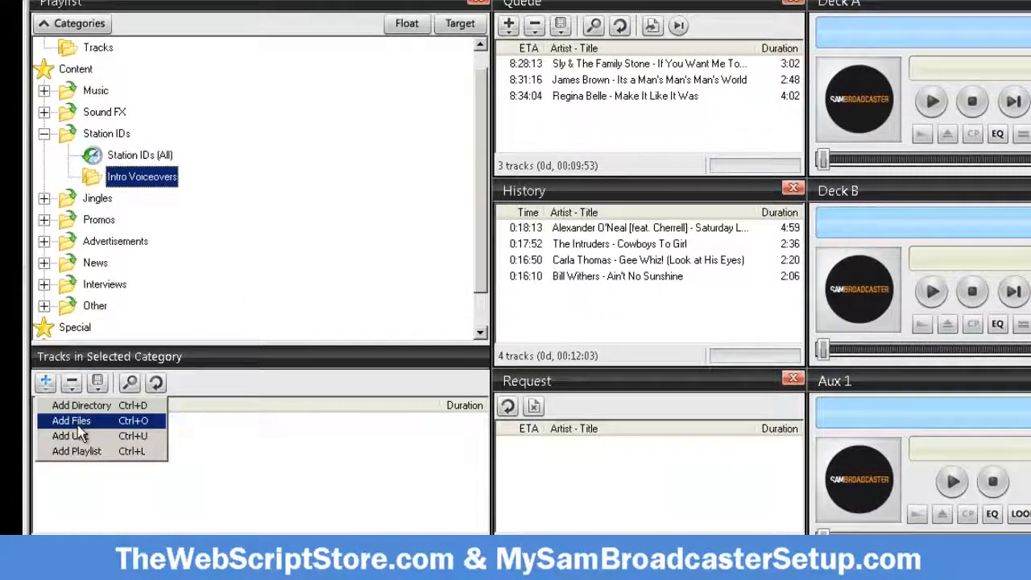
pyautogui.click(71, 419)
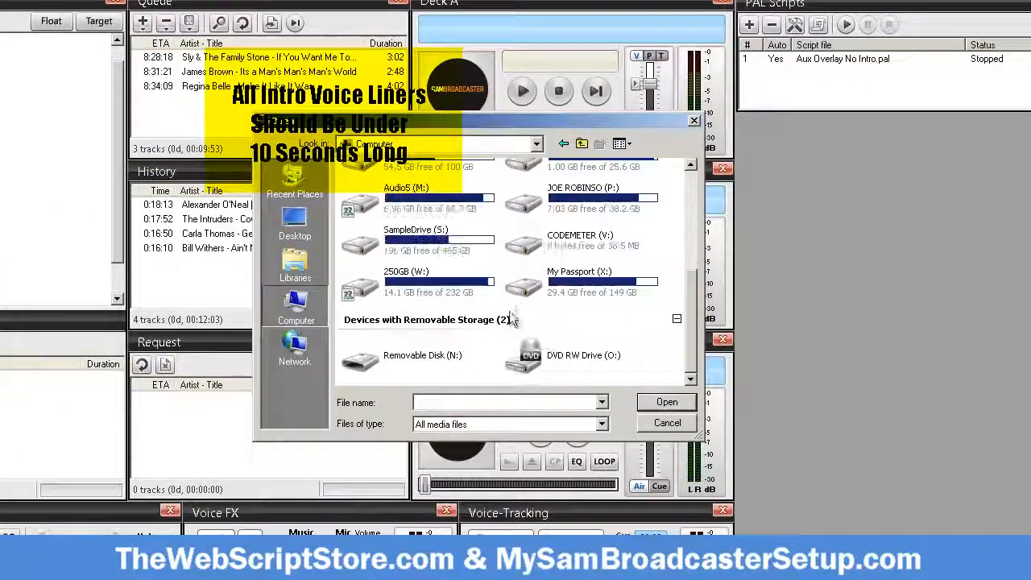
pyautogui.doubleClick(580, 270)
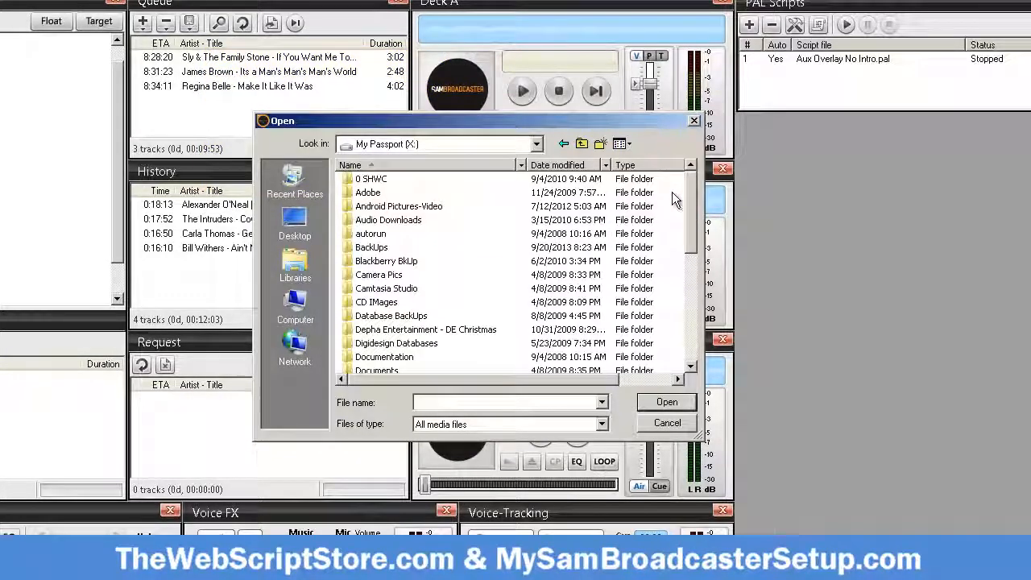
pyautogui.scroll(-3)
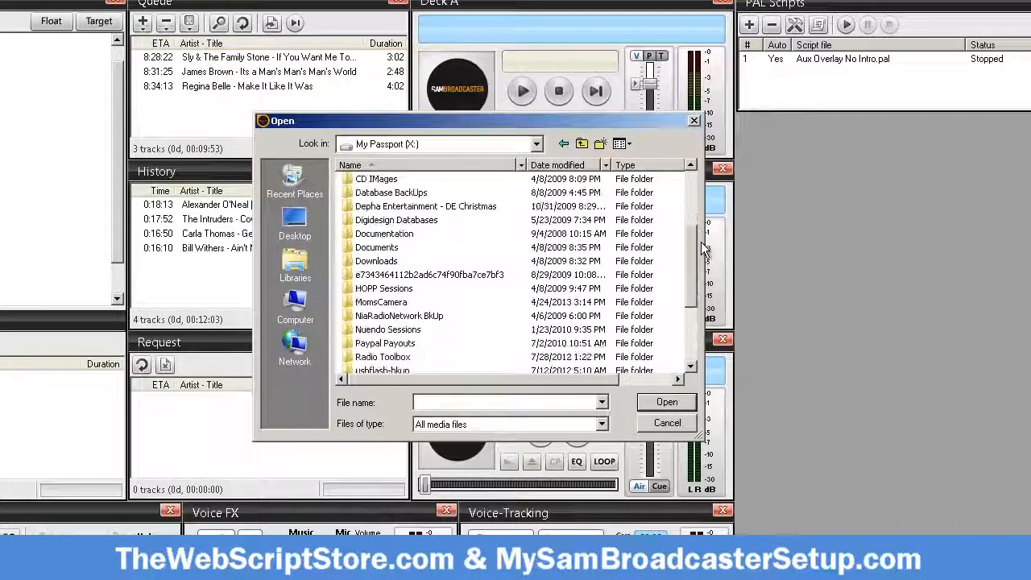
pyautogui.doubleClick(399, 314)
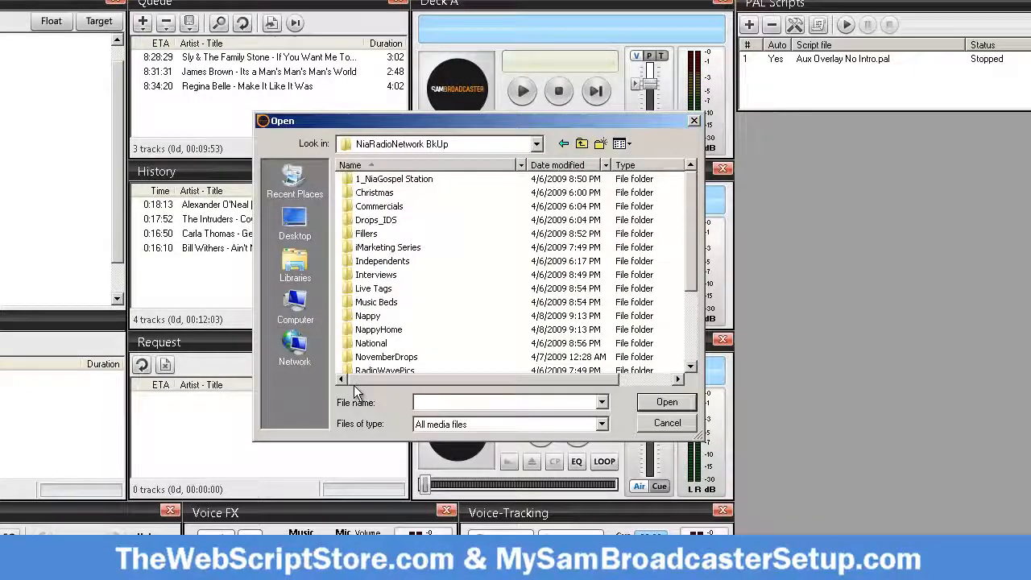
pyautogui.moveTo(377, 303)
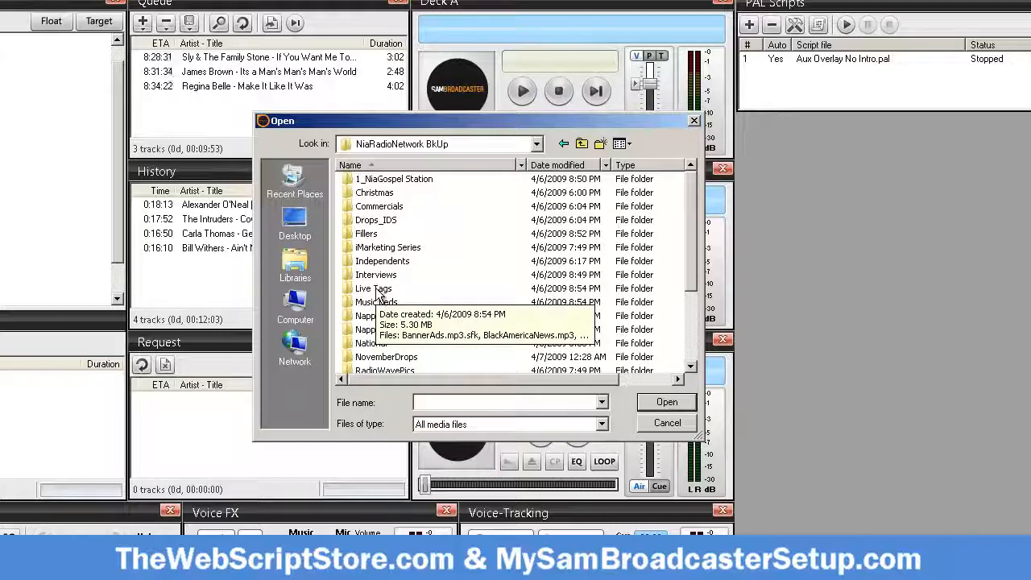
pyautogui.doubleClick(375, 219)
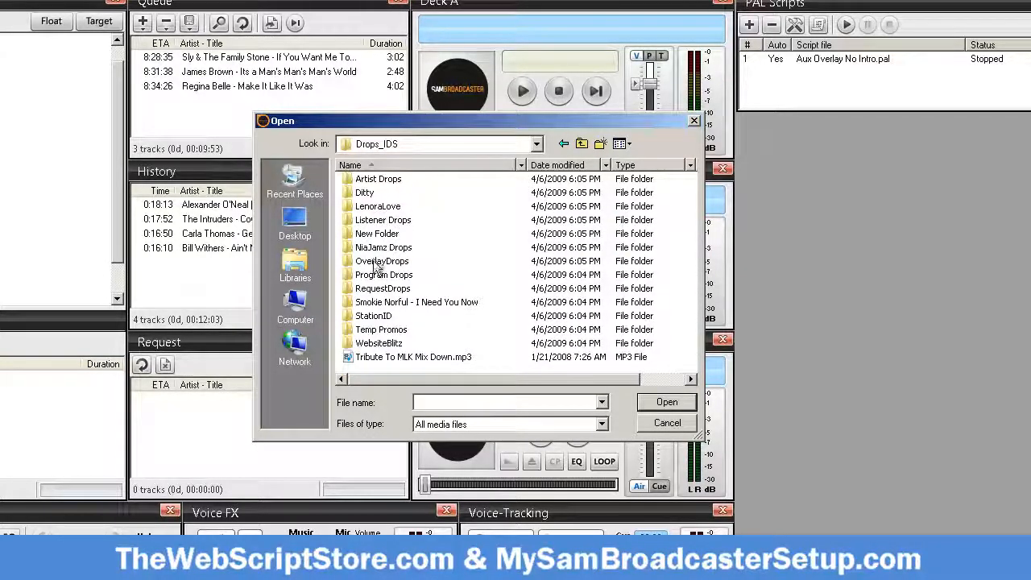
pyautogui.doubleClick(382, 261)
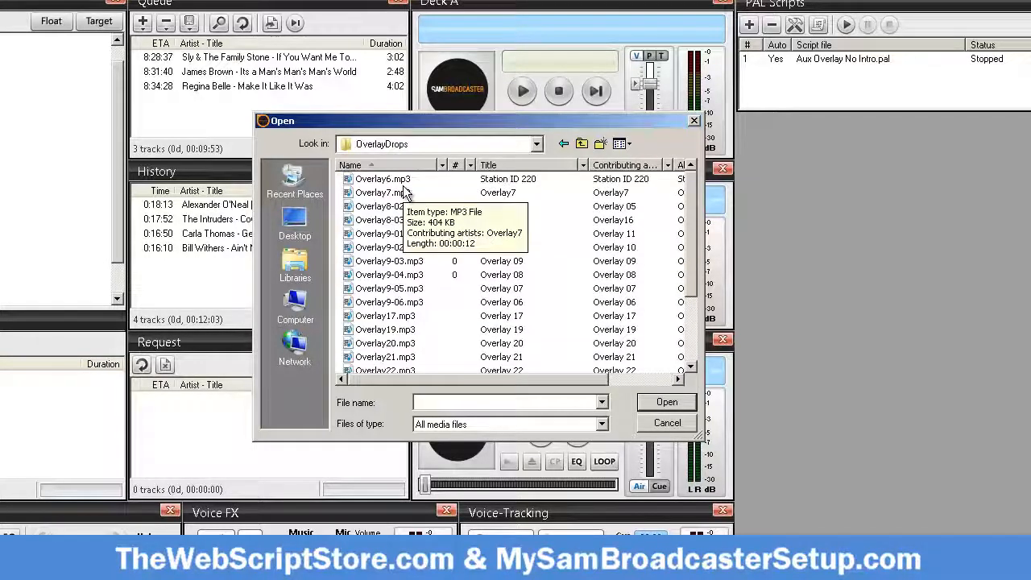
pyautogui.click(384, 179)
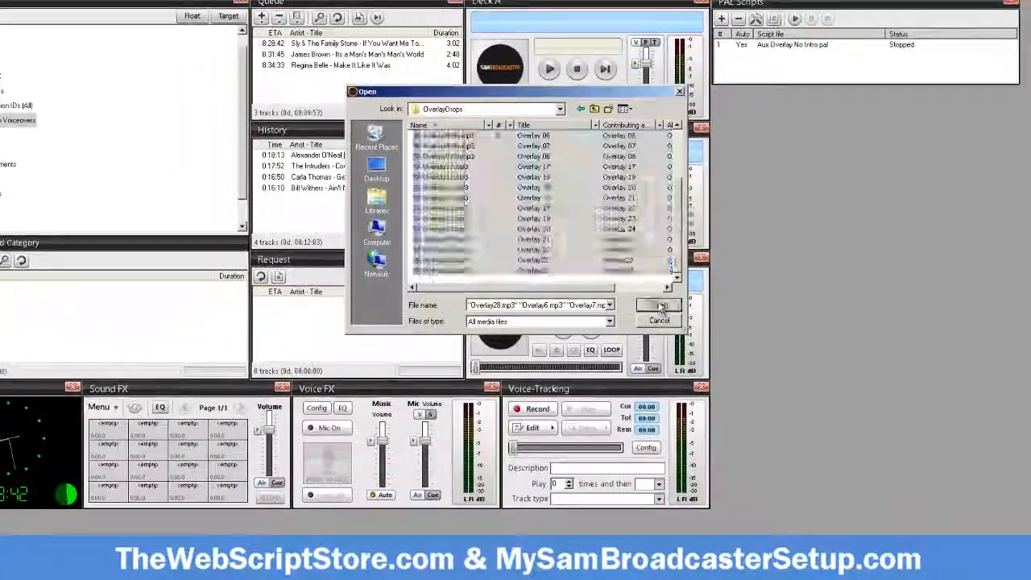
pyautogui.click(659, 306)
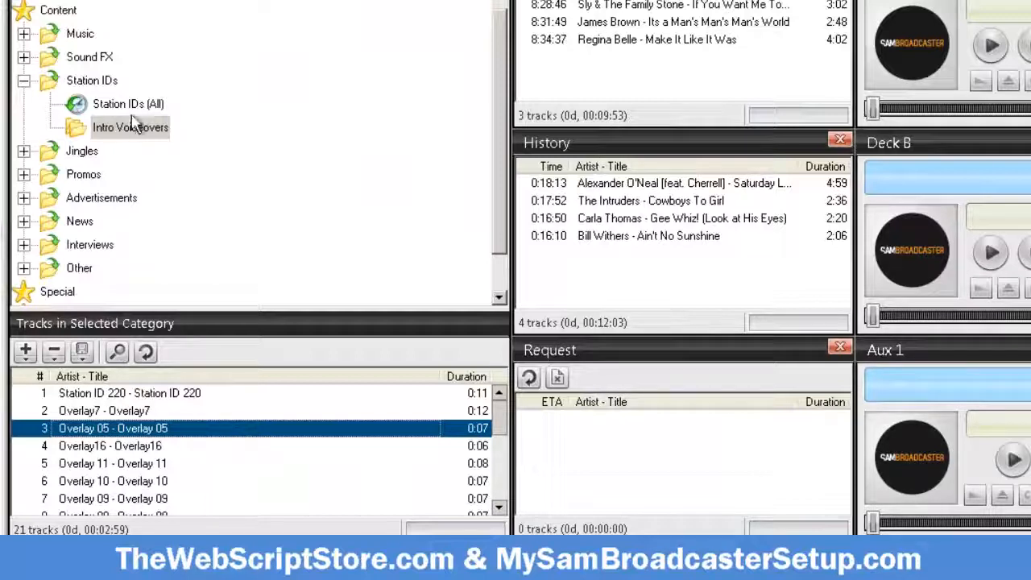
pyautogui.click(131, 128)
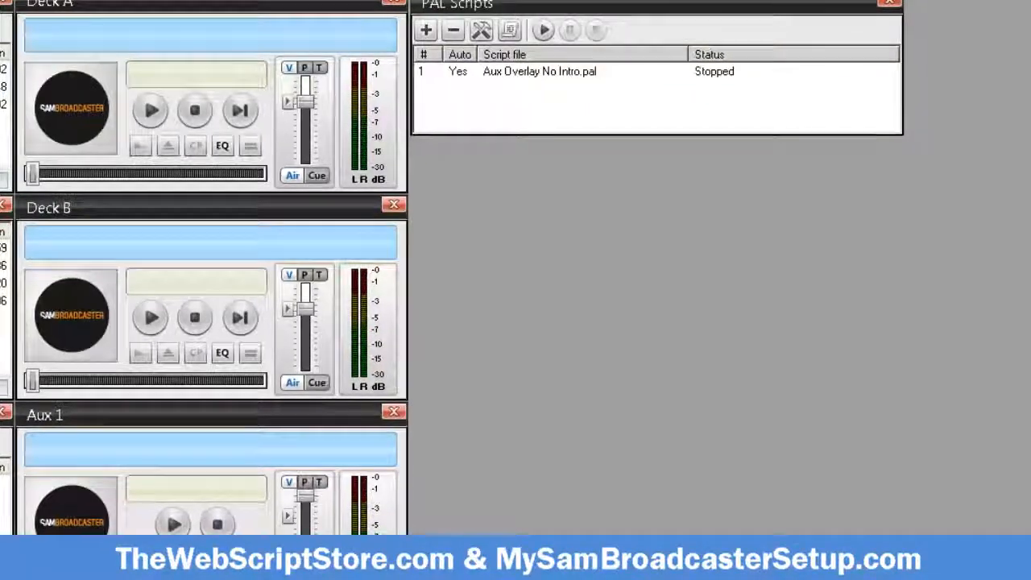
# Start Aux Overlay No Intro.pal so it runs and loads a voiceover into Aux Player 1
pyautogui.click(544, 31)
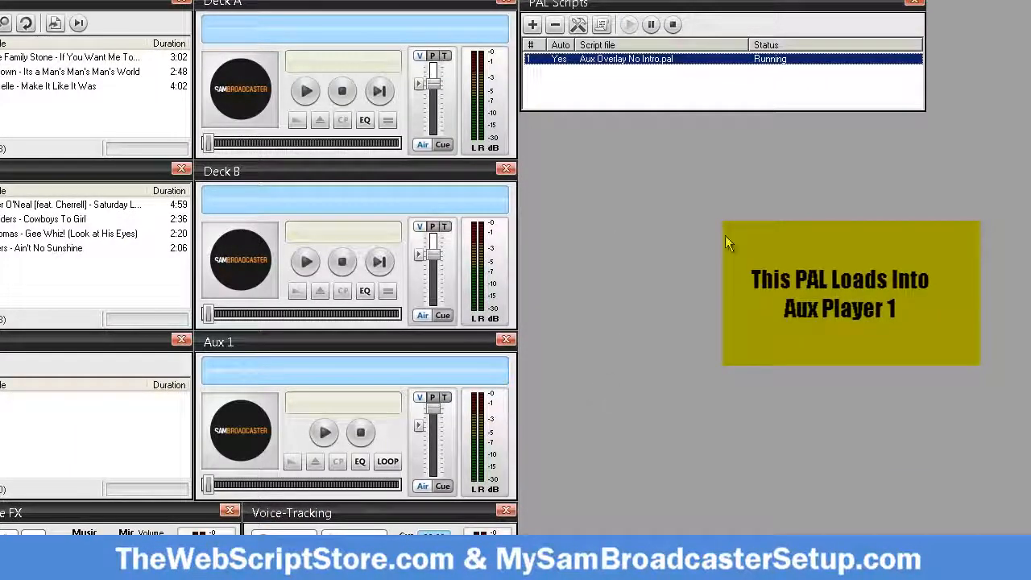
pyautogui.moveTo(786, 74)
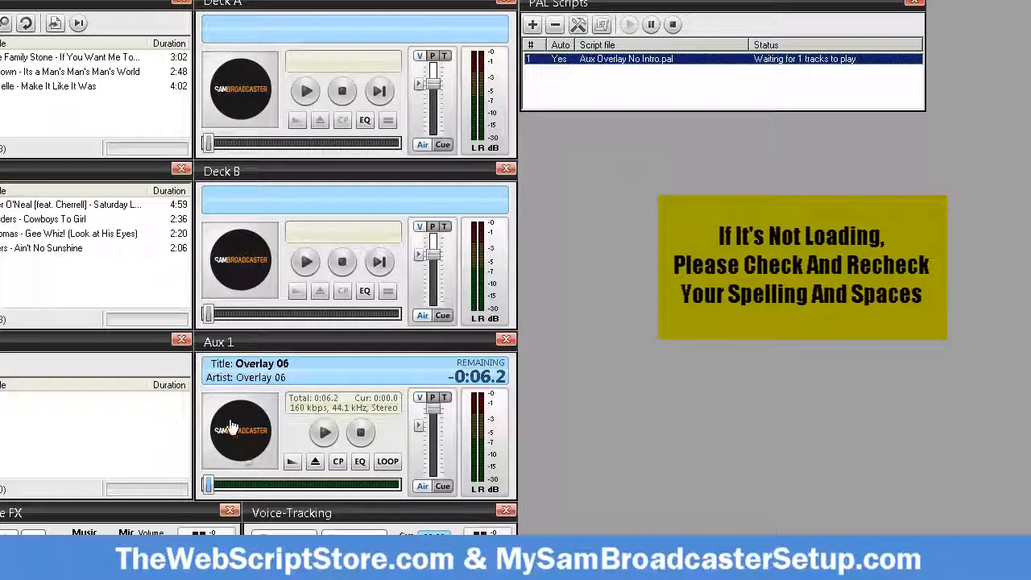
pyautogui.moveTo(567, 406)
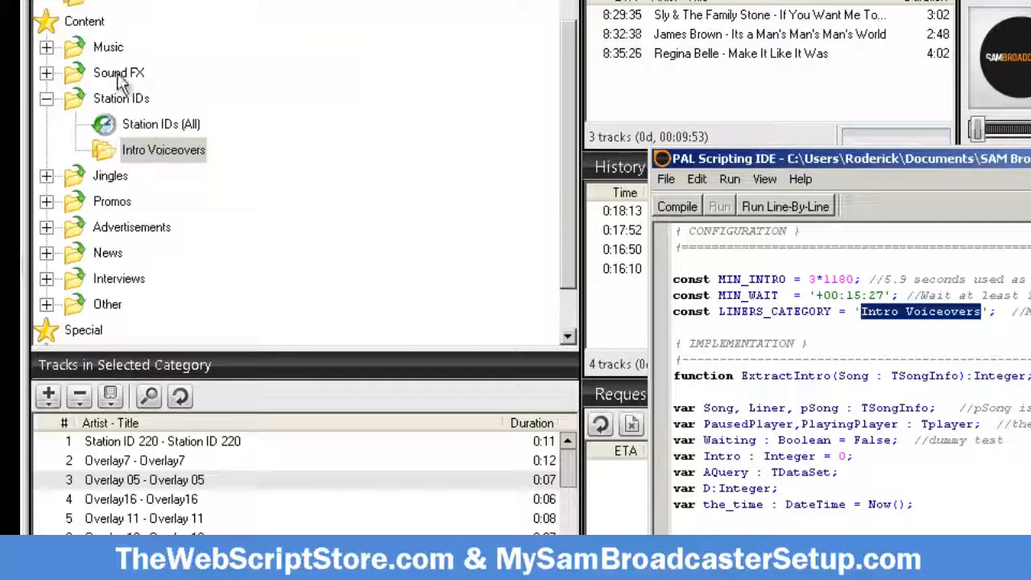
pyautogui.moveTo(161, 46)
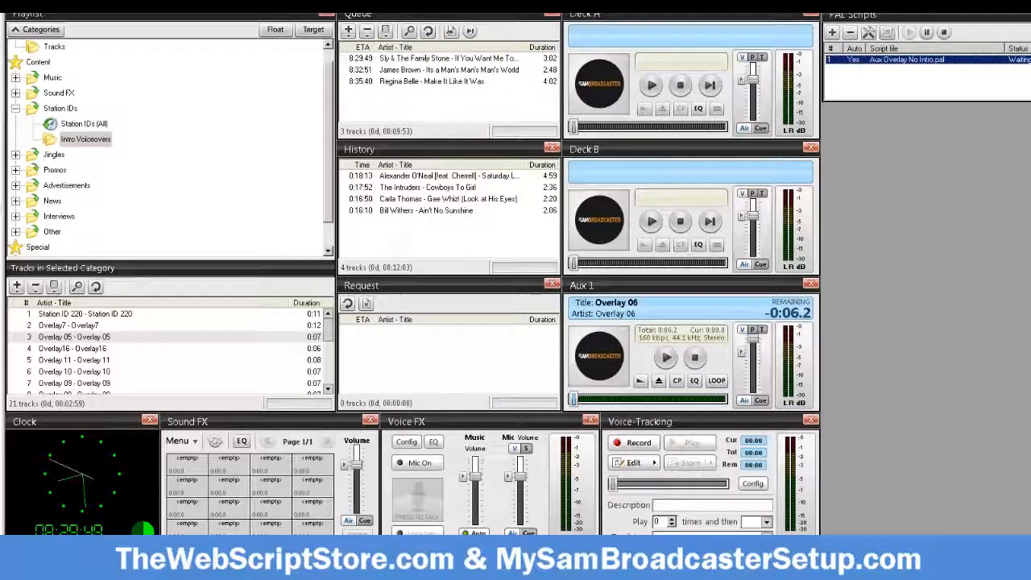
# Start the song on Deck A and raise the Aux 1 fader to full volume
pyautogui.click(651, 84)
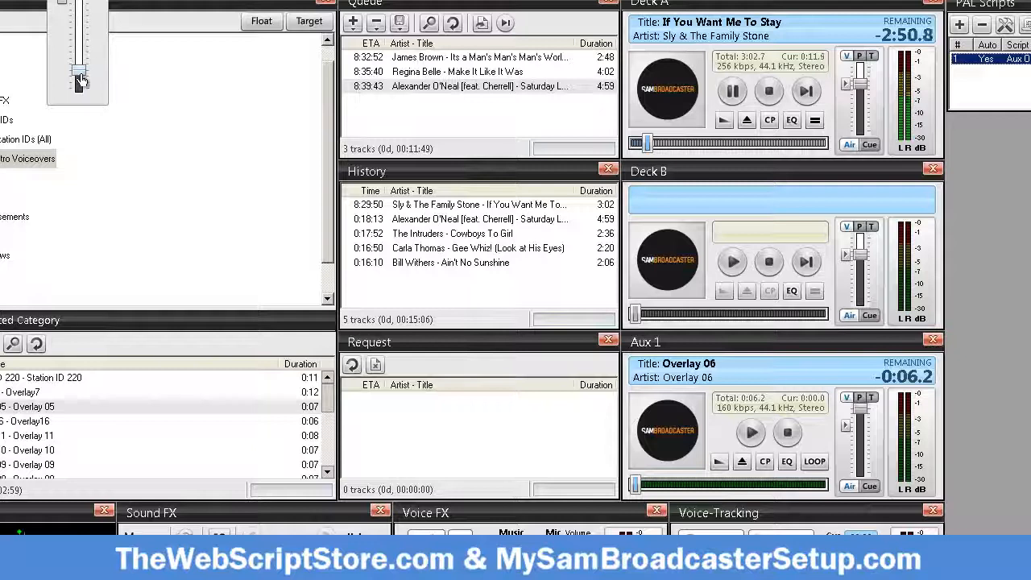
pyautogui.moveTo(81, 77); pyautogui.dragTo(80, 61)
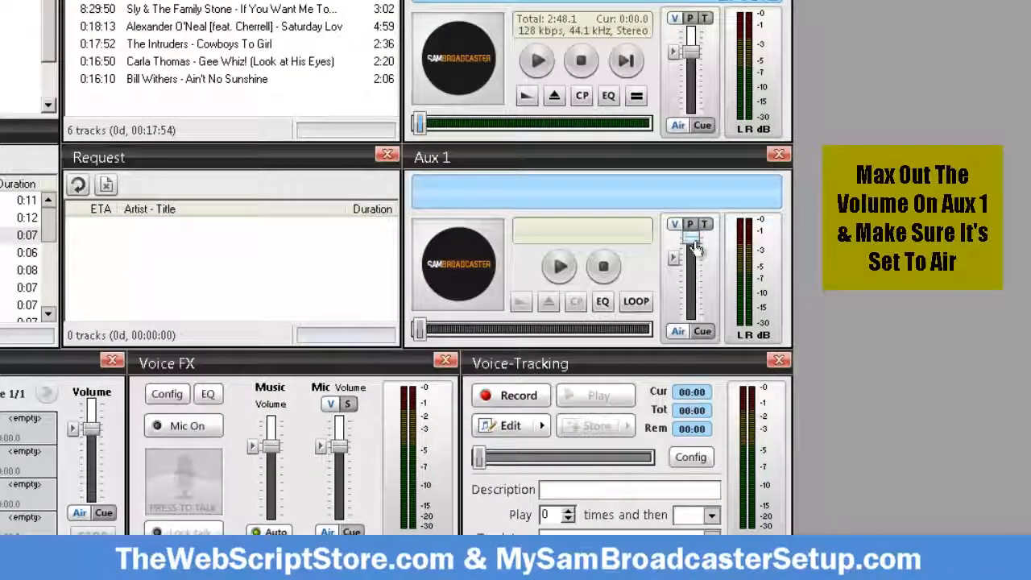
pyautogui.moveTo(693, 245); pyautogui.dragTo(693, 238)
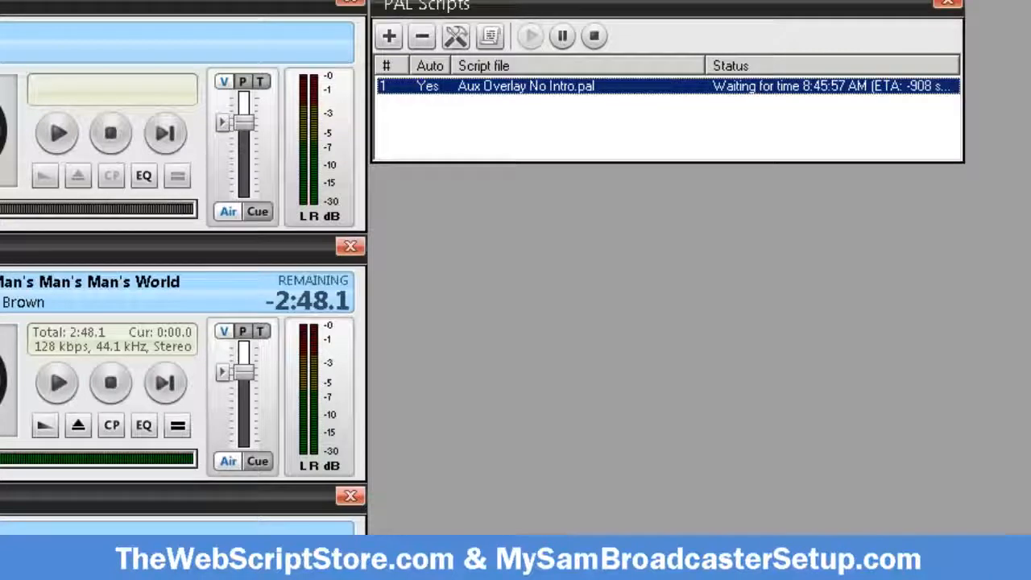
pyautogui.moveTo(820, 107)
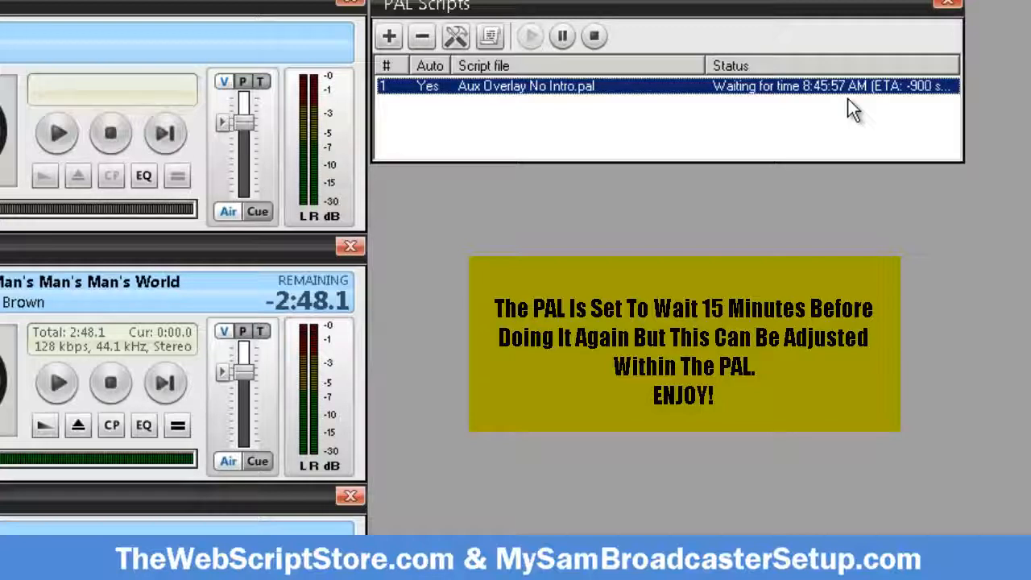
pyautogui.moveTo(582, 238)
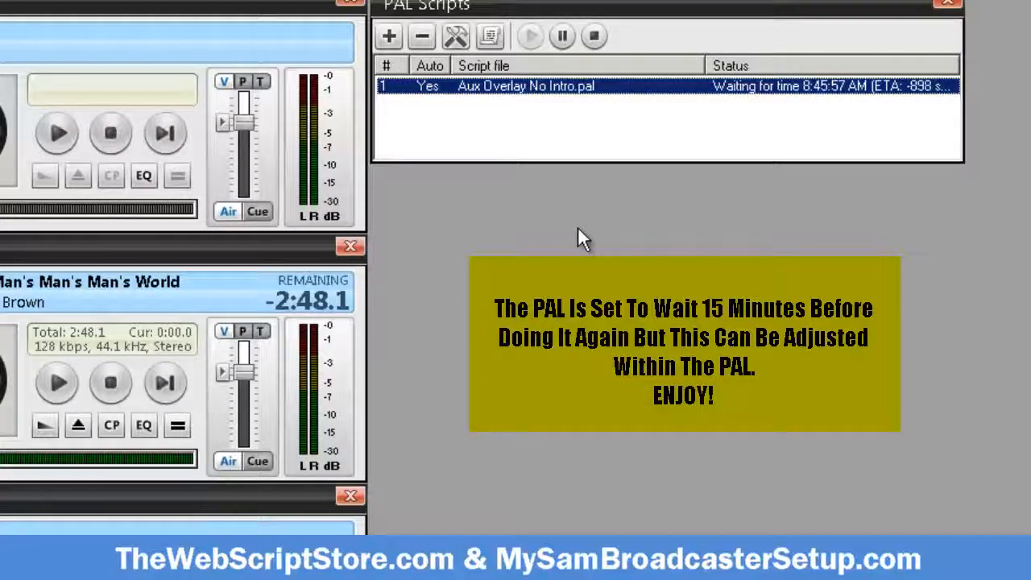